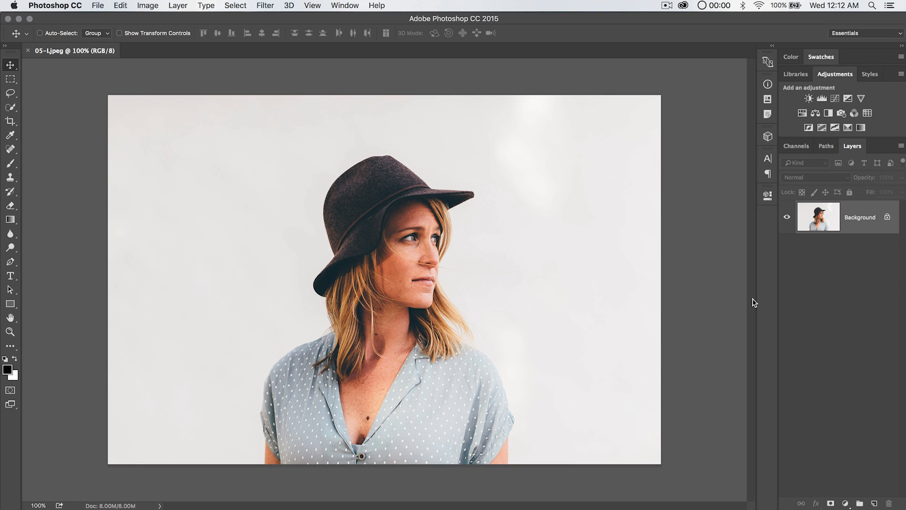
mouse_move(614, 218)
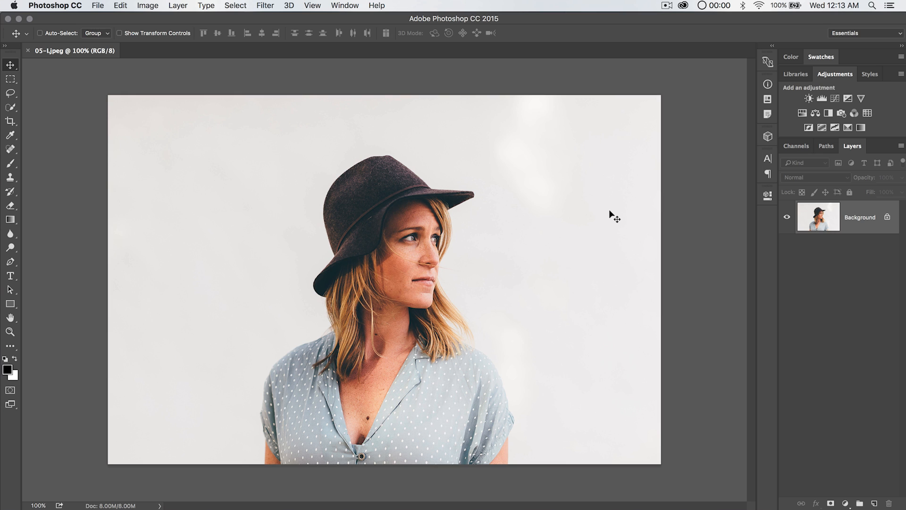
mouse_move(308, 81)
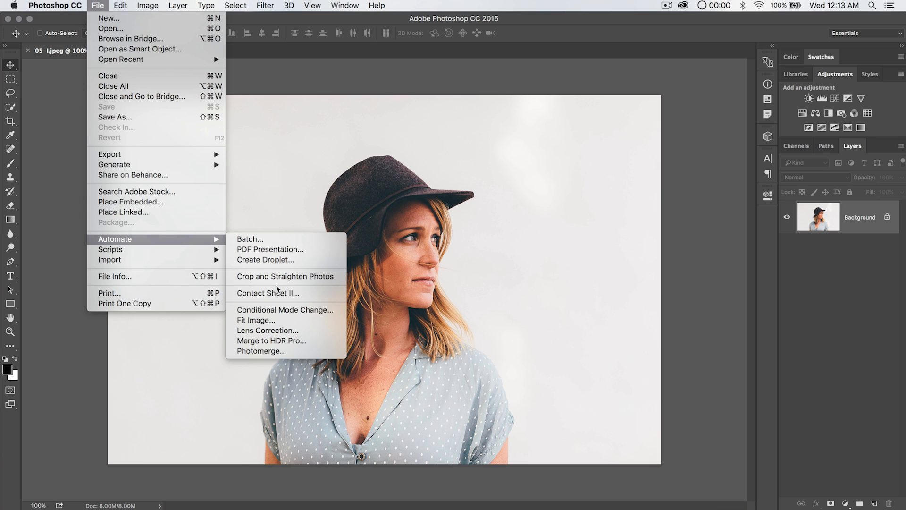
mouse_move(285, 292)
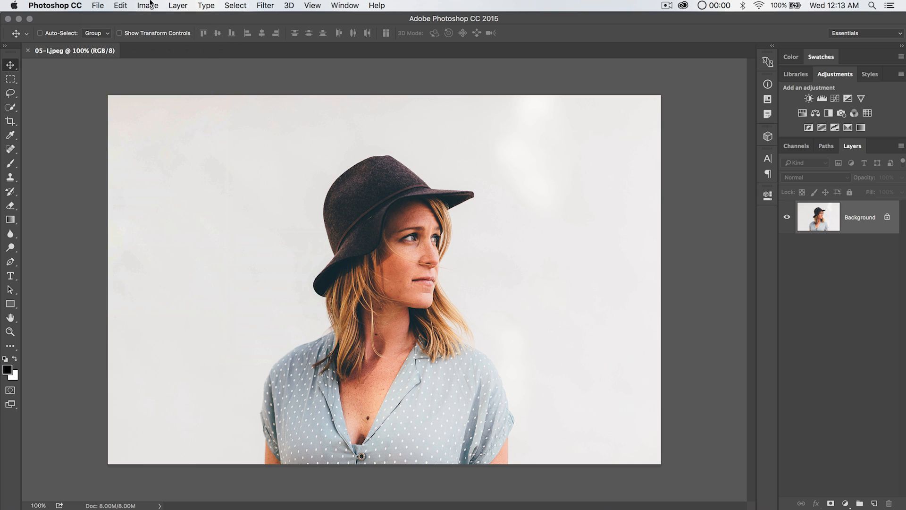
Show the File menu's automation commands, including Contact Sheet II, over the portrait photo
click(97, 6)
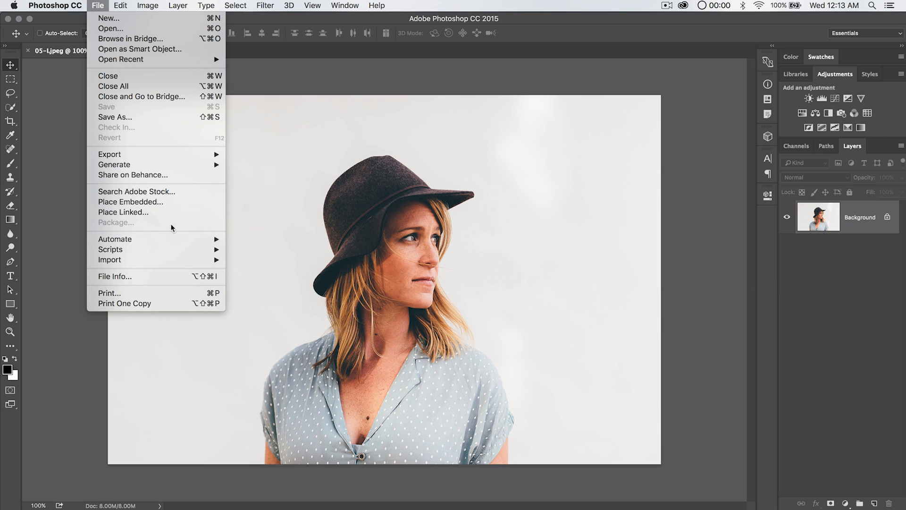
mouse_move(114, 239)
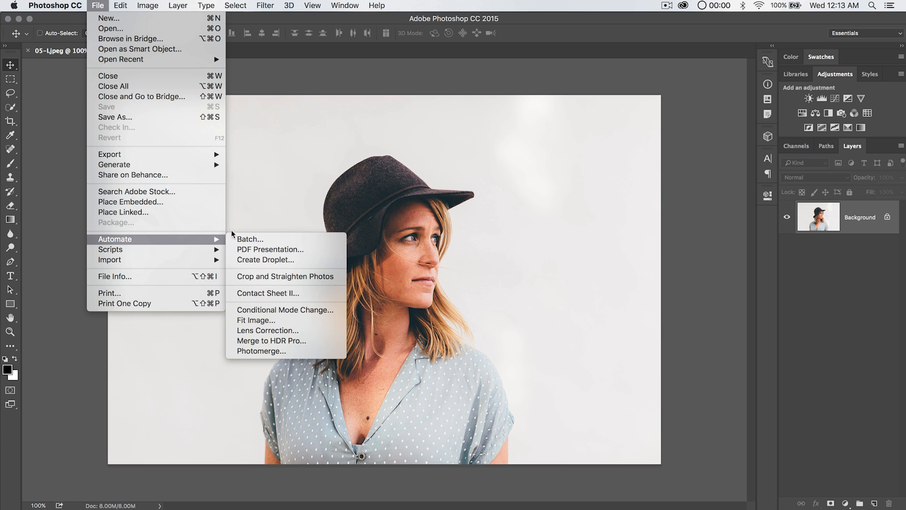
Start Contact Sheet II and set its image source to the batch folder inside images-to-process
click(308, 191)
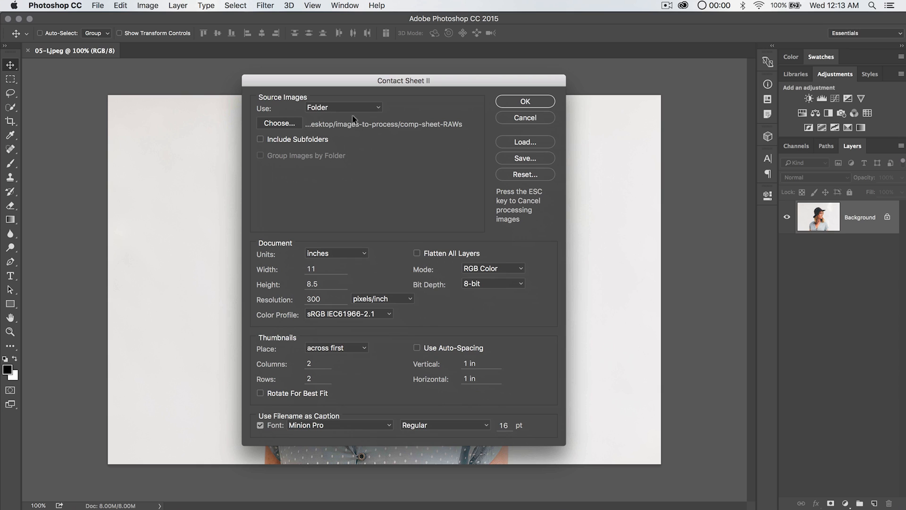
mouse_move(344, 108)
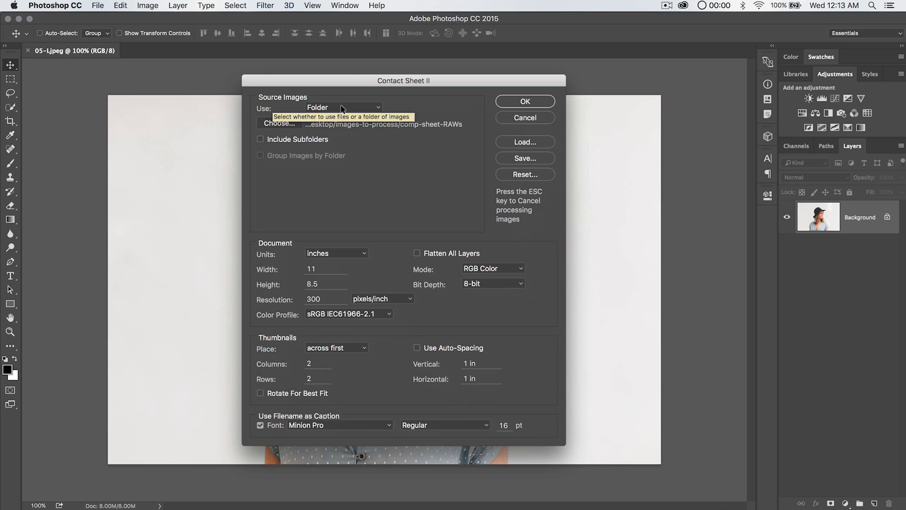
mouse_move(375, 120)
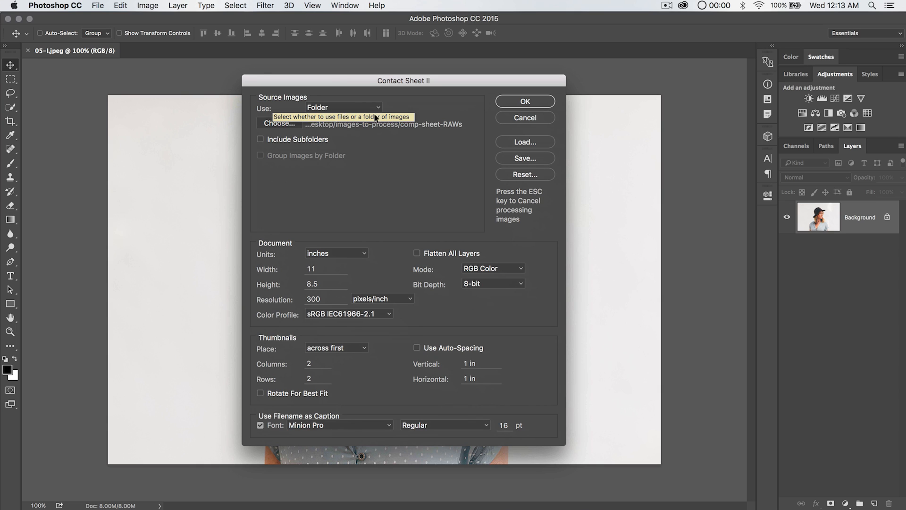
mouse_move(358, 106)
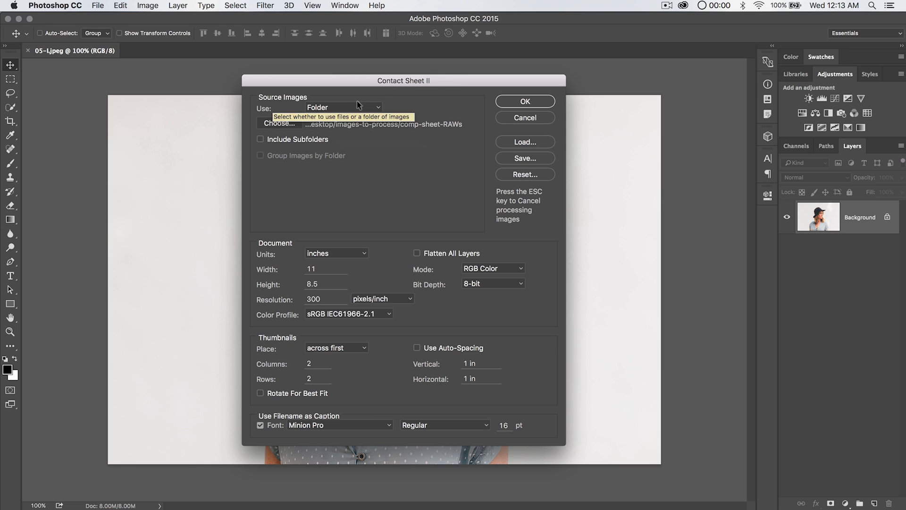
mouse_move(305, 124)
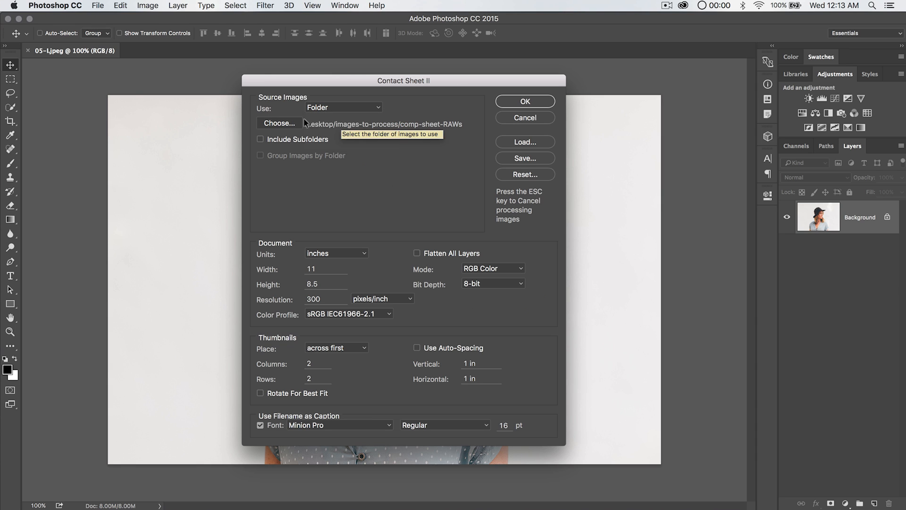
click(343, 106)
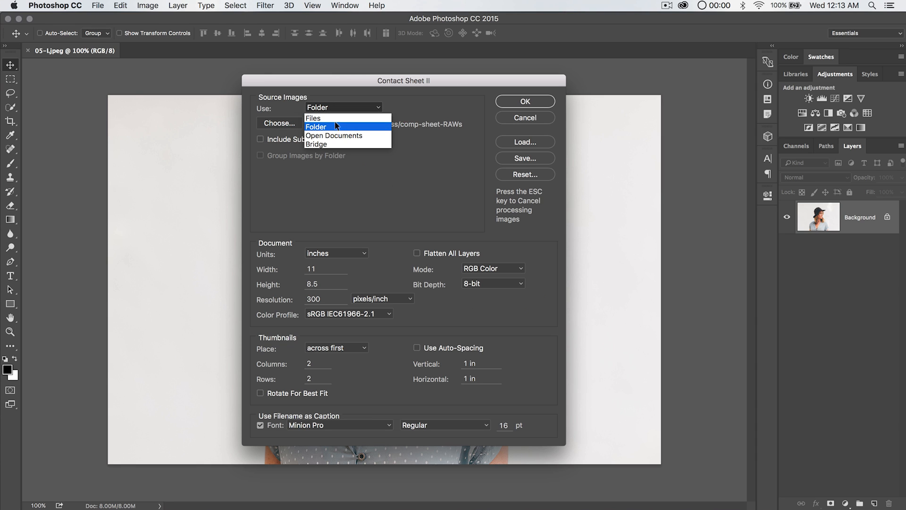
mouse_move(318, 143)
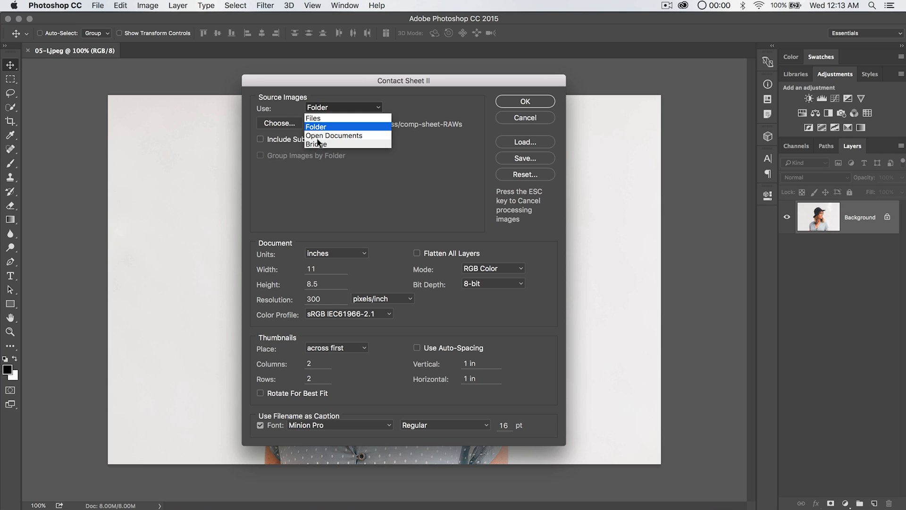
mouse_move(316, 129)
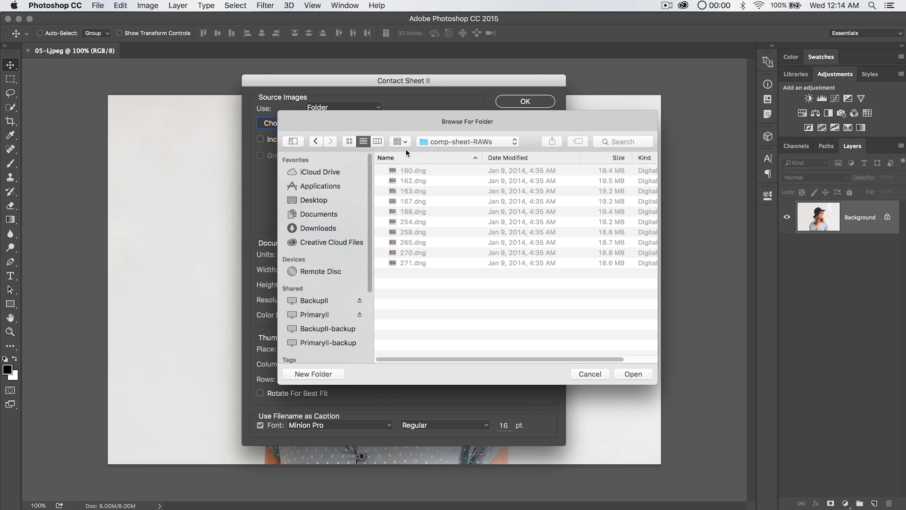
click(315, 140)
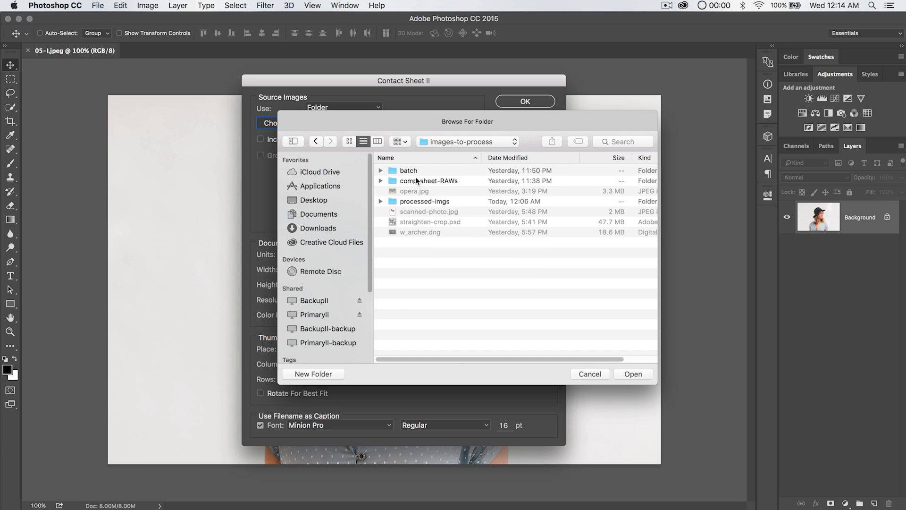
double_click(409, 170)
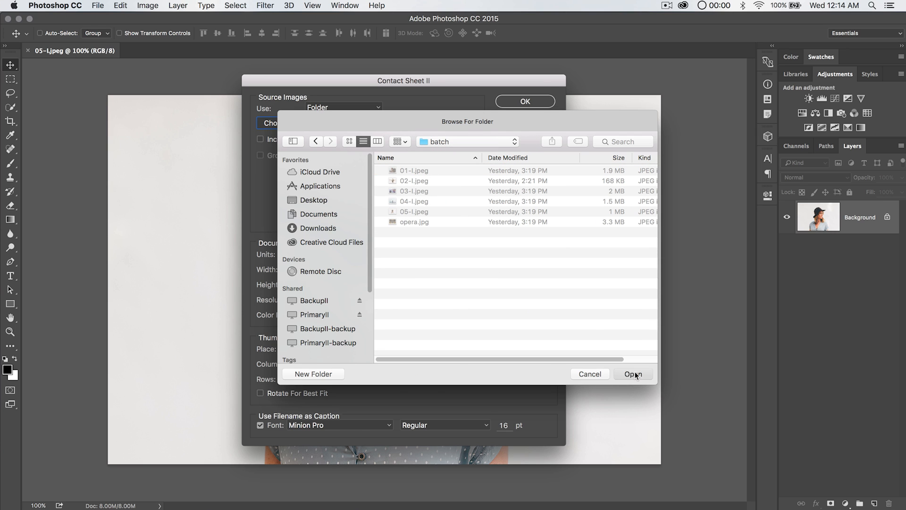
click(632, 374)
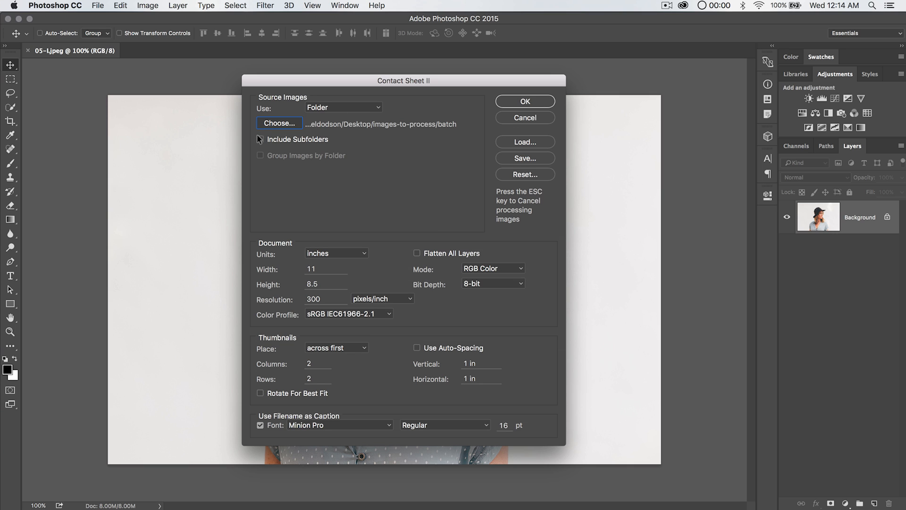
mouse_move(430, 137)
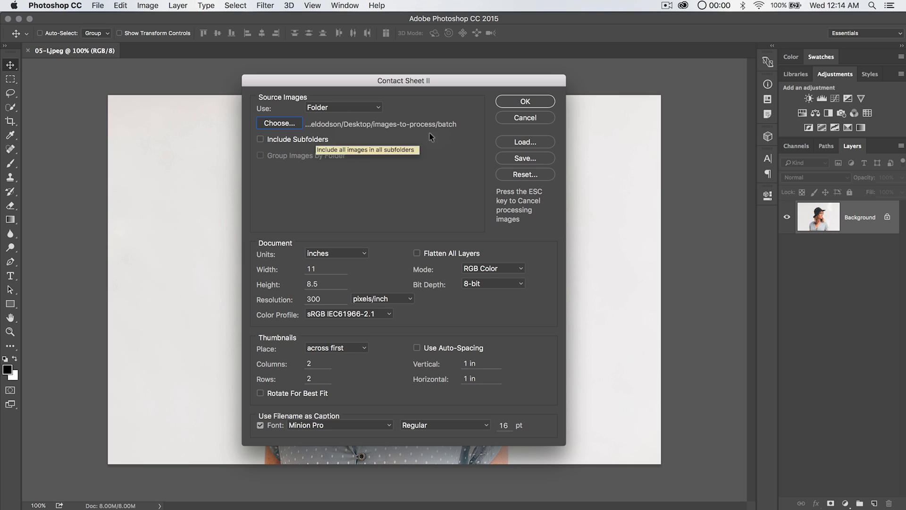
mouse_move(466, 157)
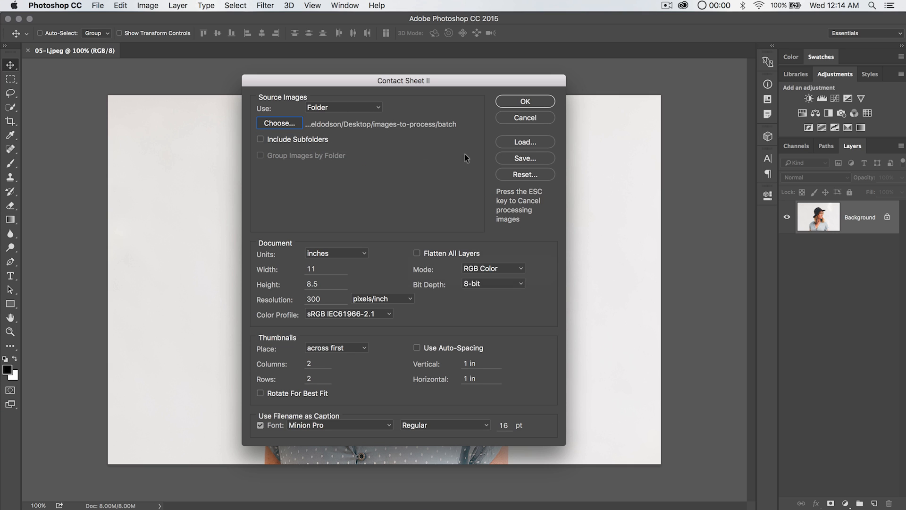
mouse_move(368, 263)
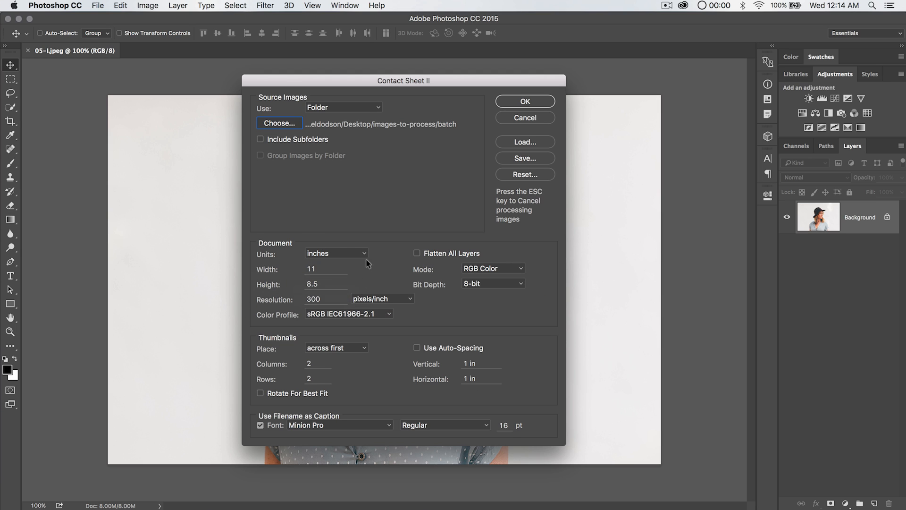
mouse_move(414, 289)
text(8.5)
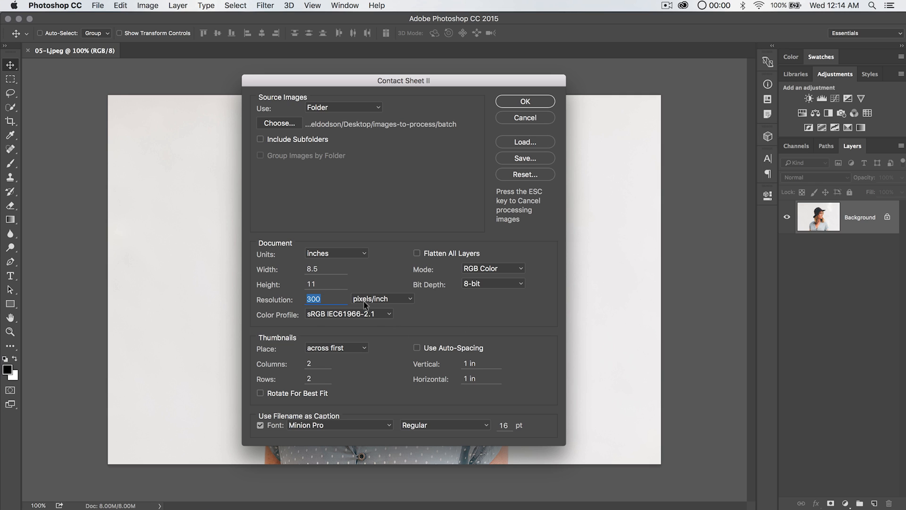
mouse_move(417, 253)
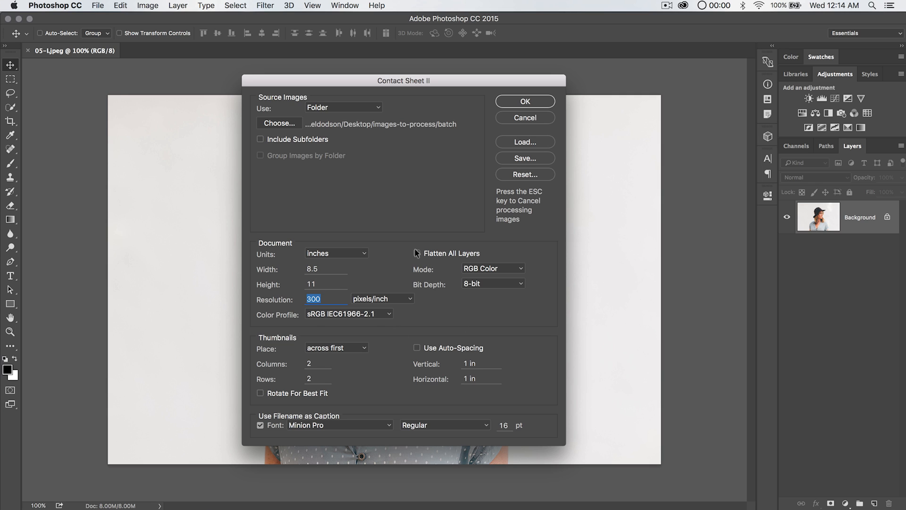
Keep the Regular caption font style and turn on Flatten All Layers
click(416, 253)
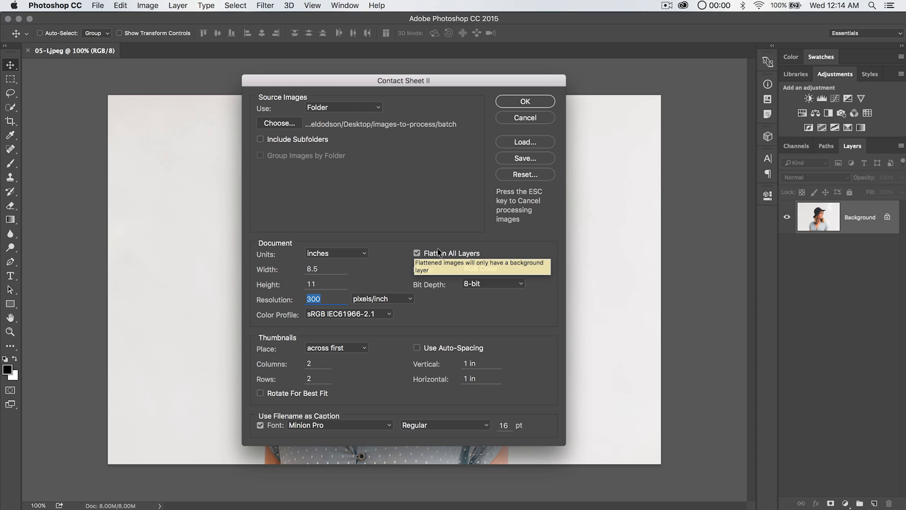
mouse_move(560, 347)
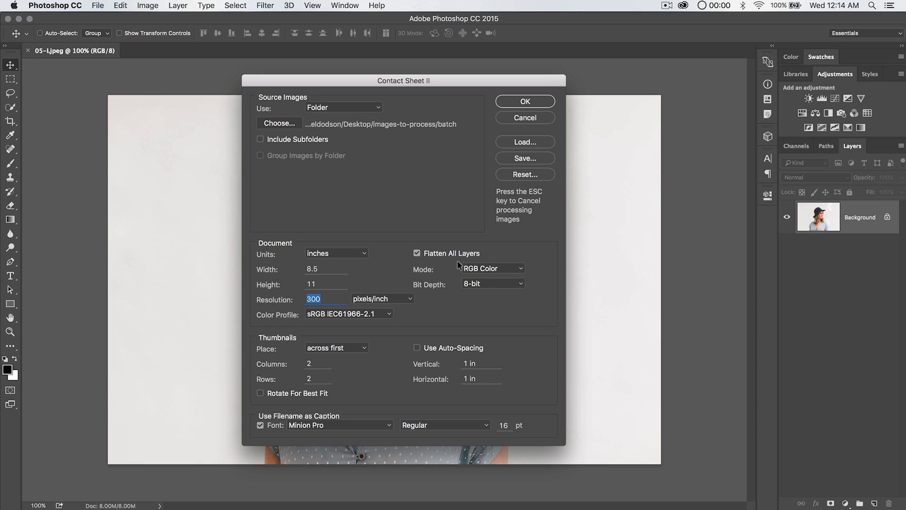
click(416, 253)
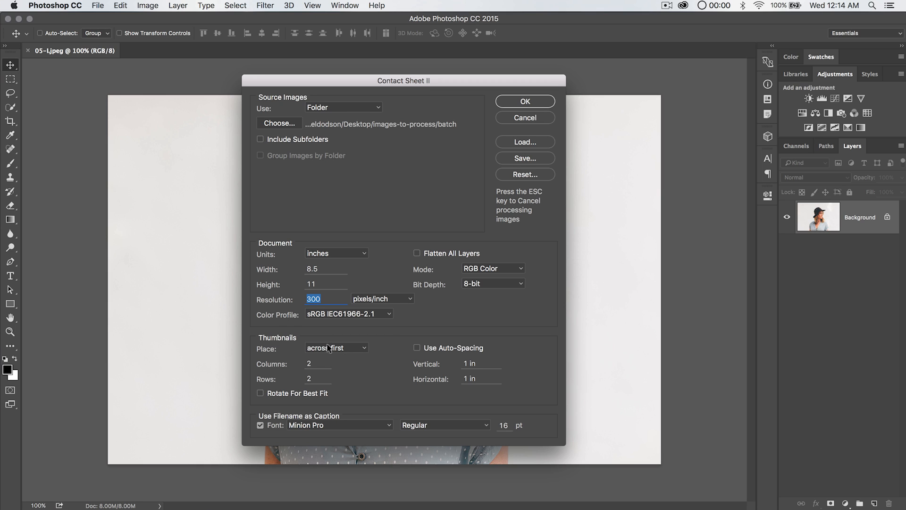
mouse_move(328, 432)
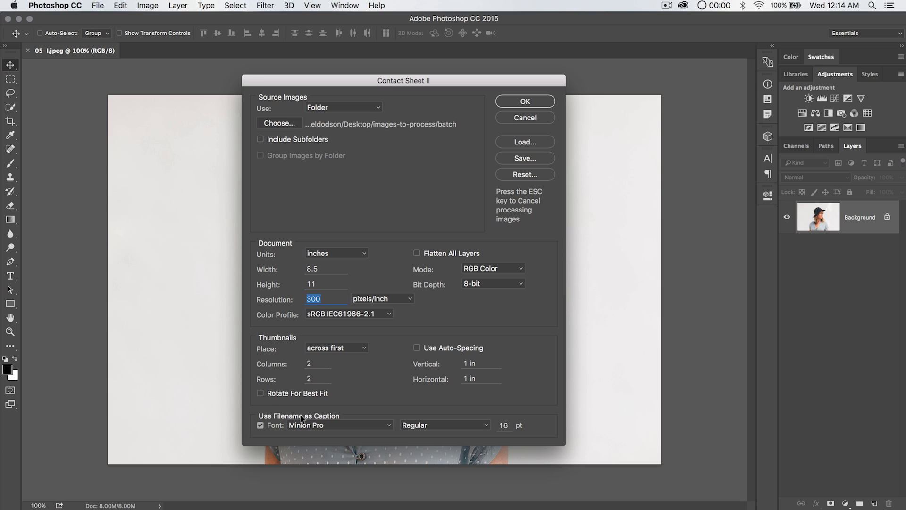
click(340, 425)
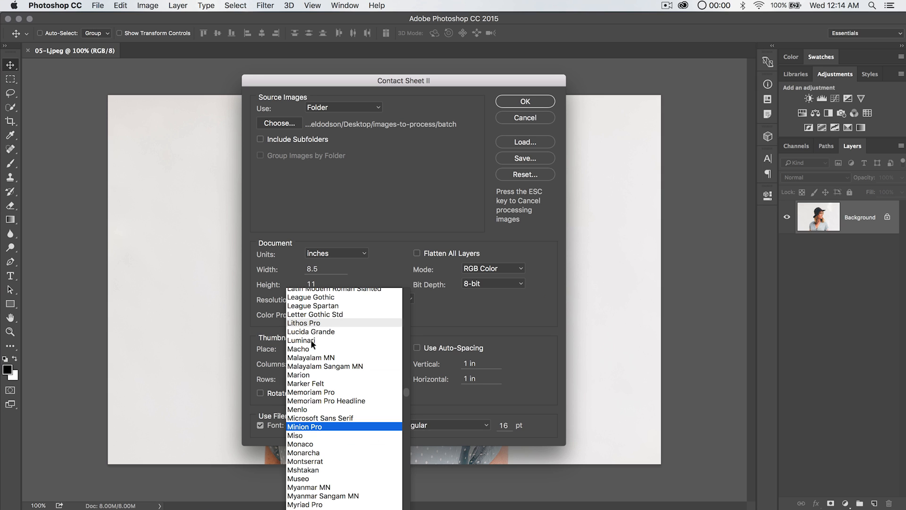
click(303, 425)
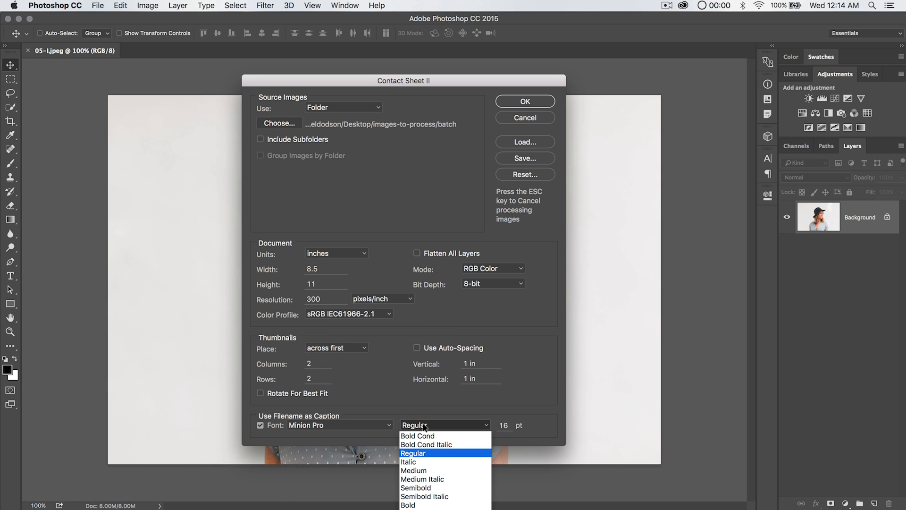
click(412, 452)
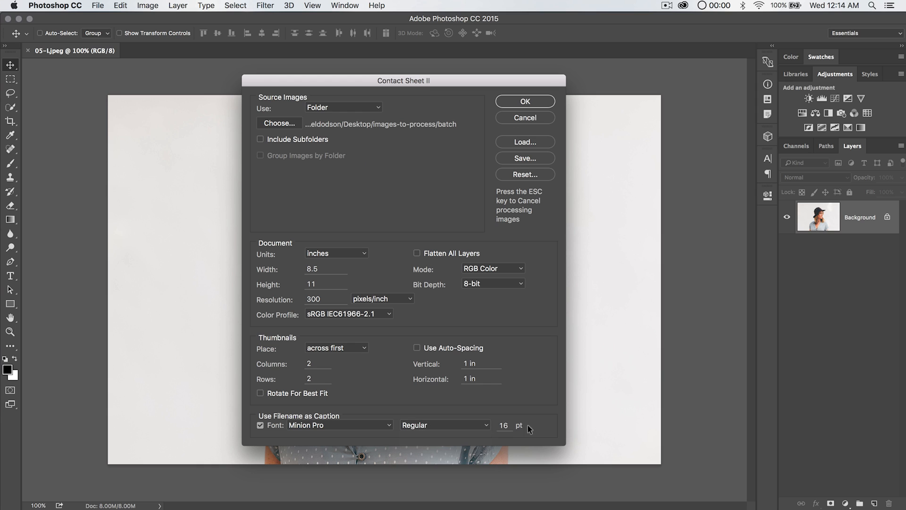
mouse_move(300, 376)
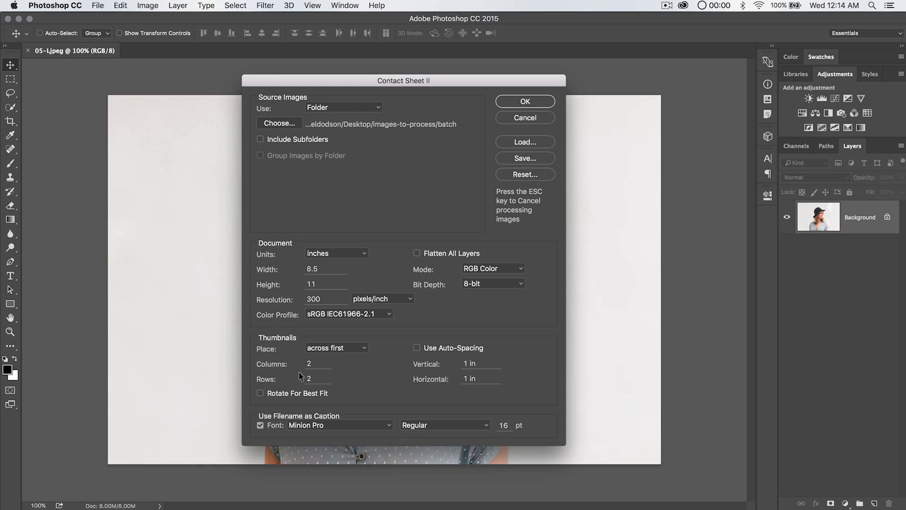
mouse_move(288, 427)
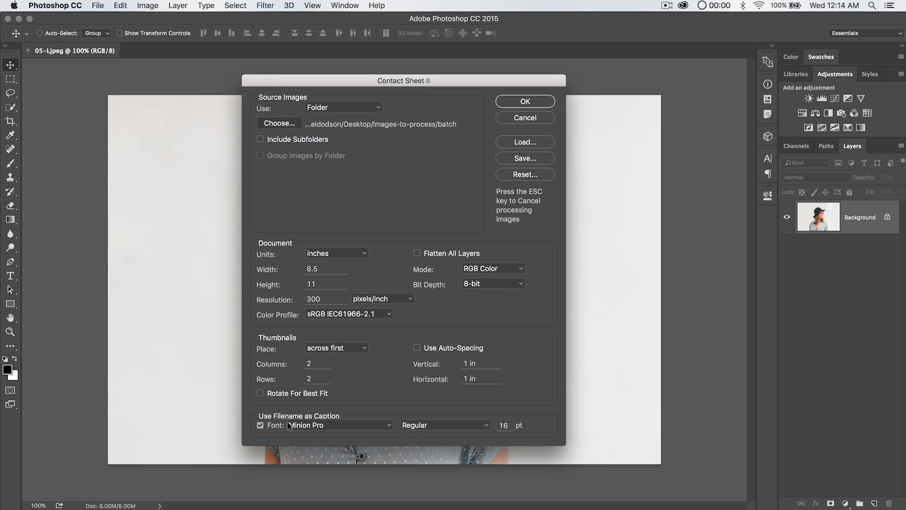
mouse_move(457, 254)
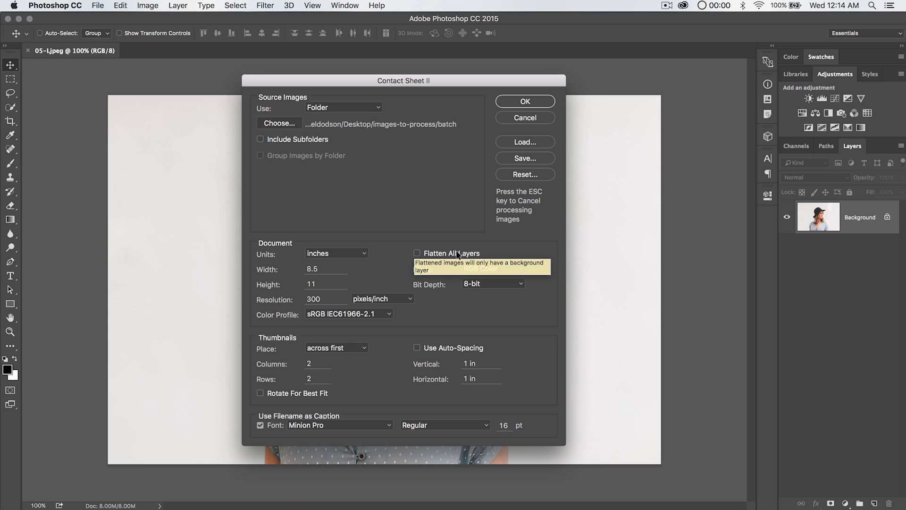
mouse_move(417, 253)
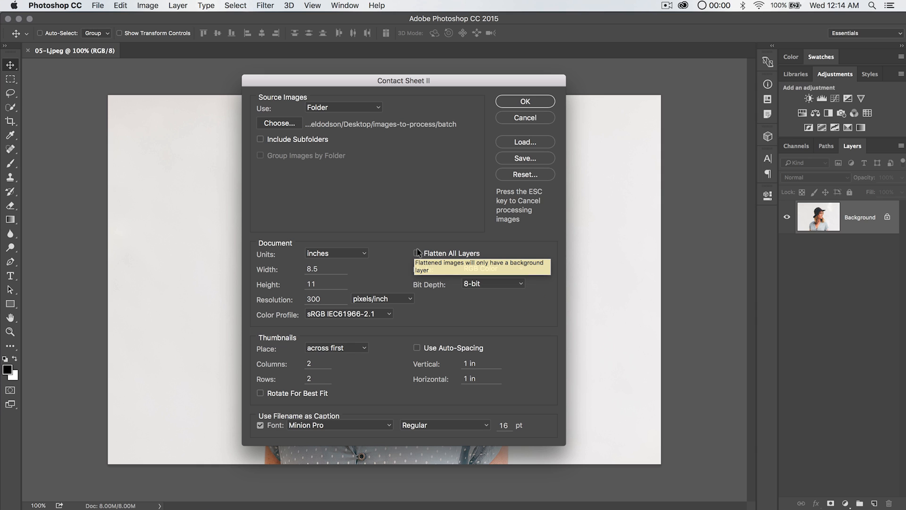
mouse_move(273, 420)
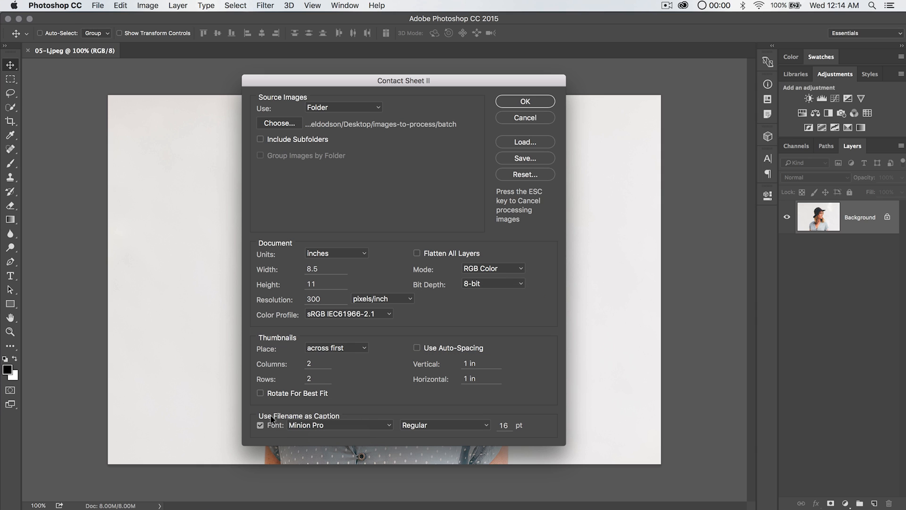
mouse_move(349, 419)
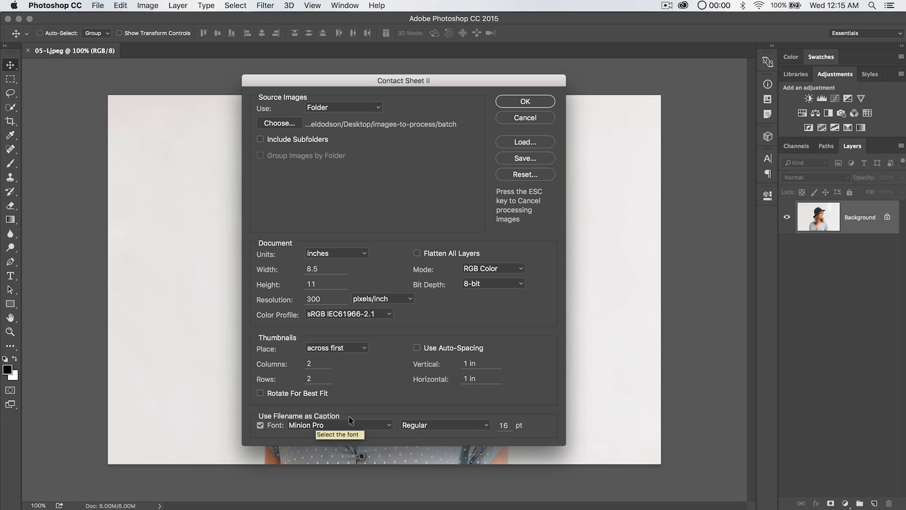
mouse_move(418, 360)
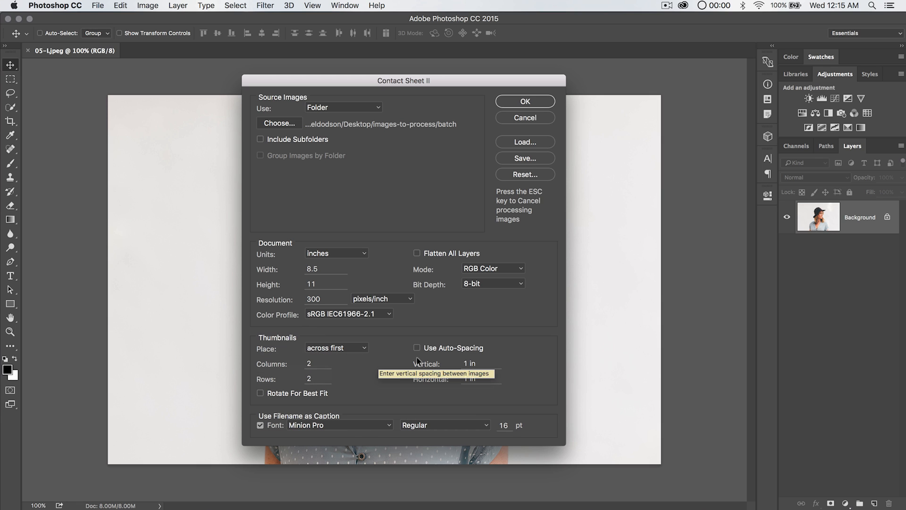
click(416, 253)
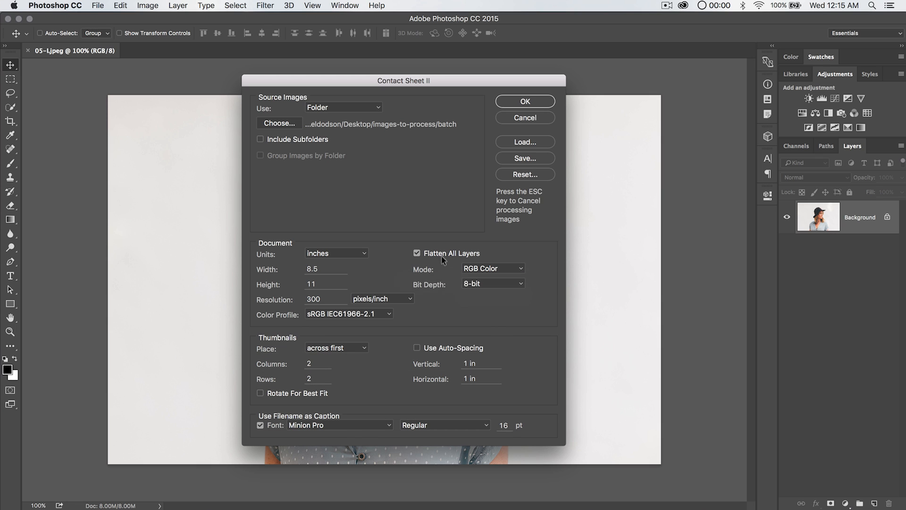
mouse_move(363, 364)
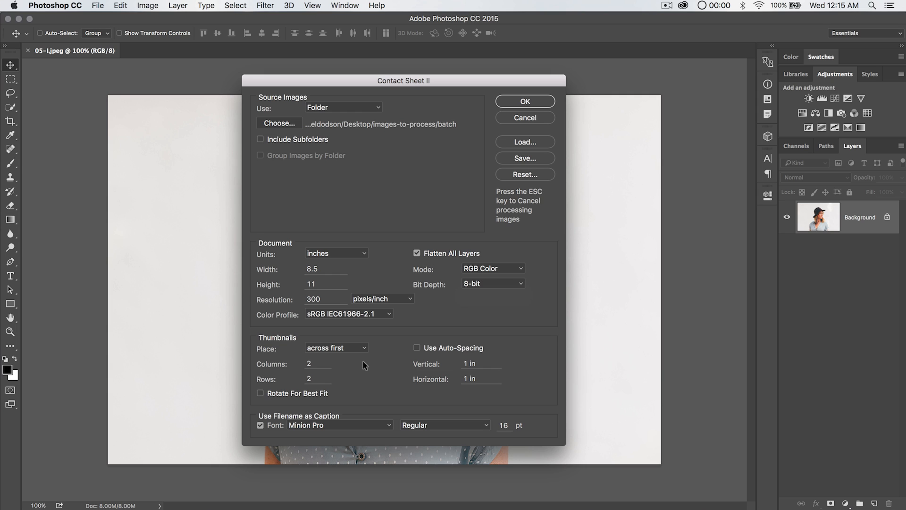
mouse_move(328, 348)
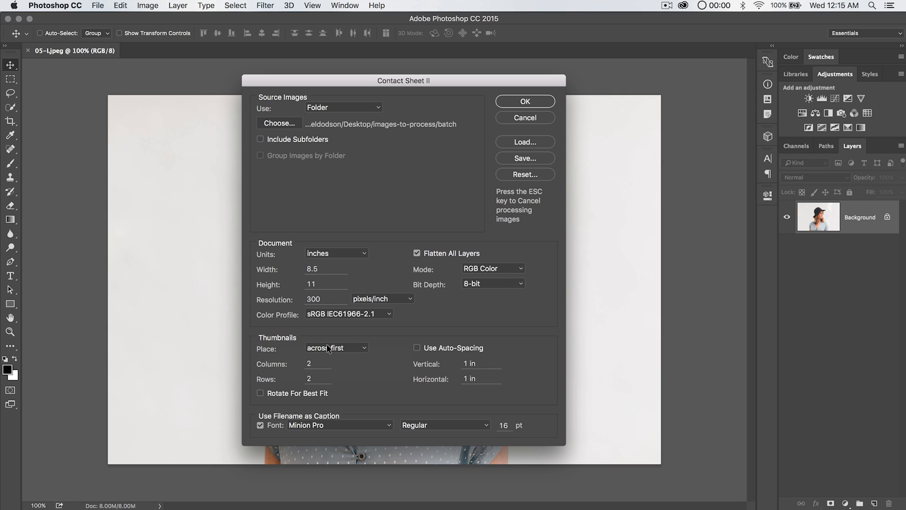
mouse_move(179, 122)
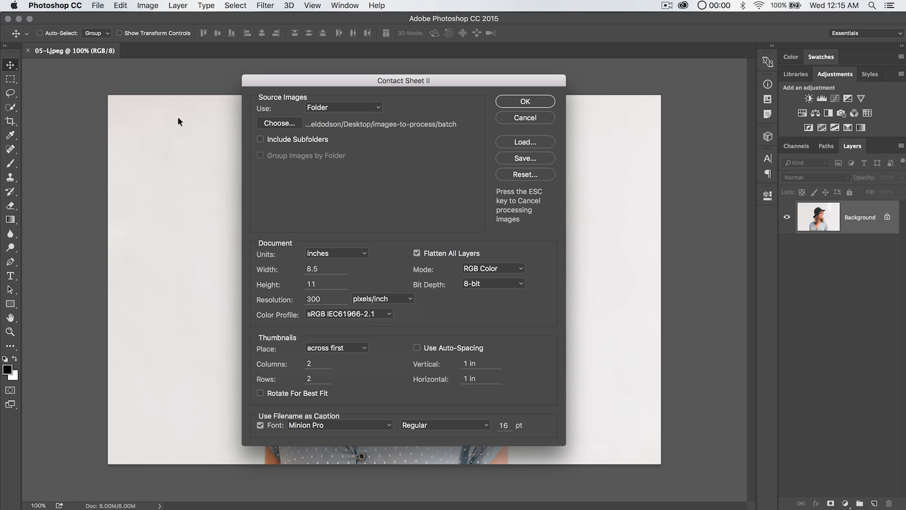
mouse_move(228, 331)
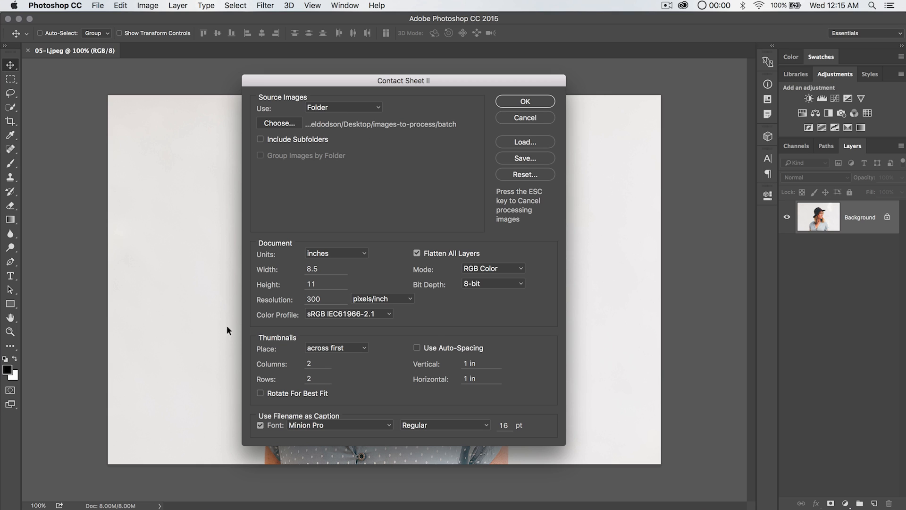
Place thumbnails across first in 3 columns with 1.25 in spacing and generate the sheet
click(336, 347)
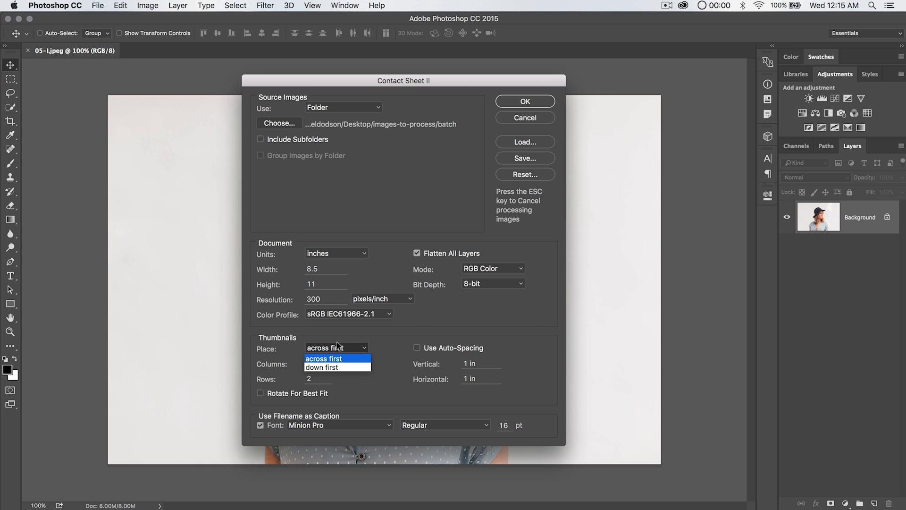
click(322, 358)
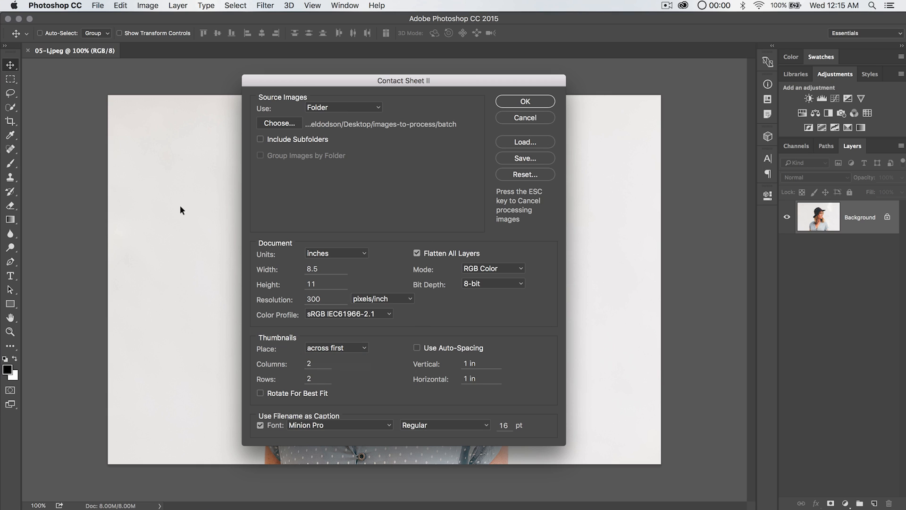
mouse_move(568, 509)
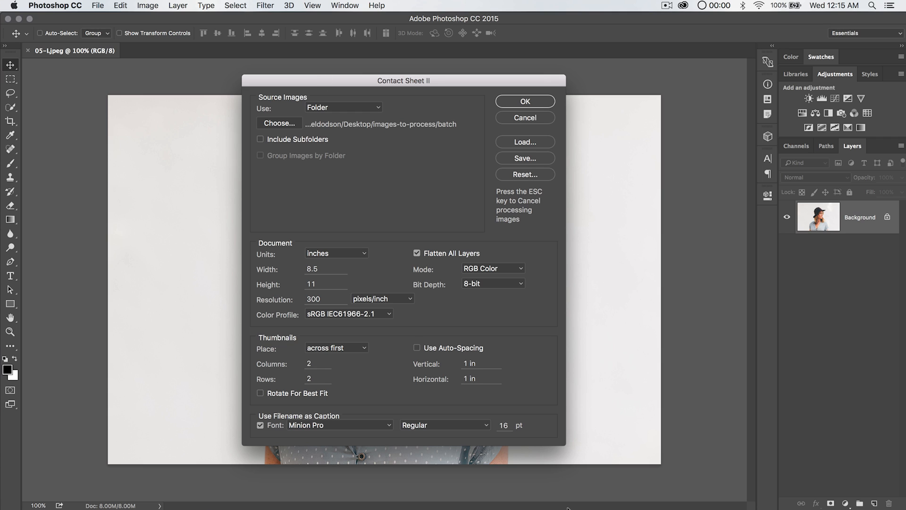
click(317, 363)
text(3)
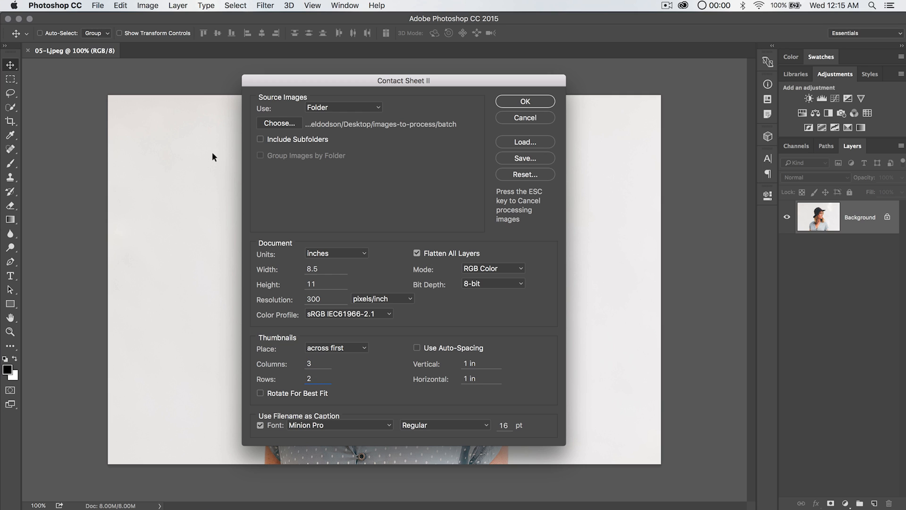
mouse_move(318, 208)
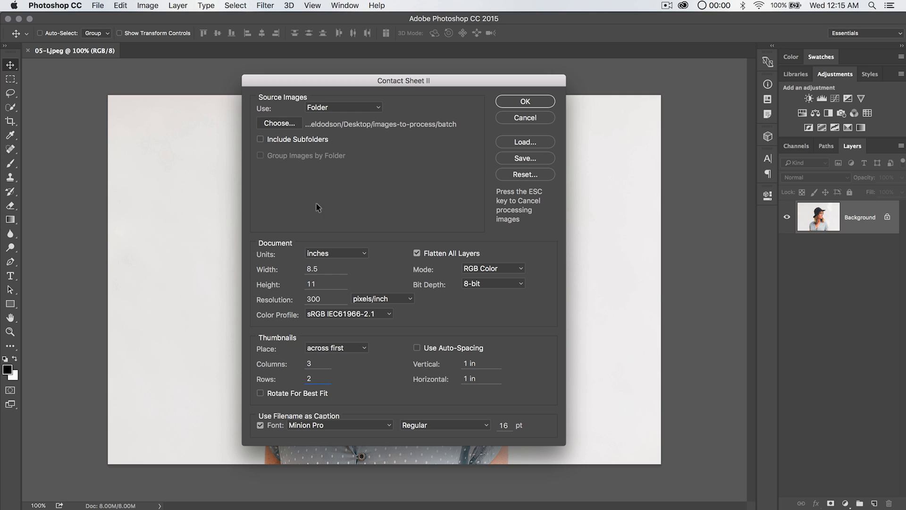
mouse_move(426, 346)
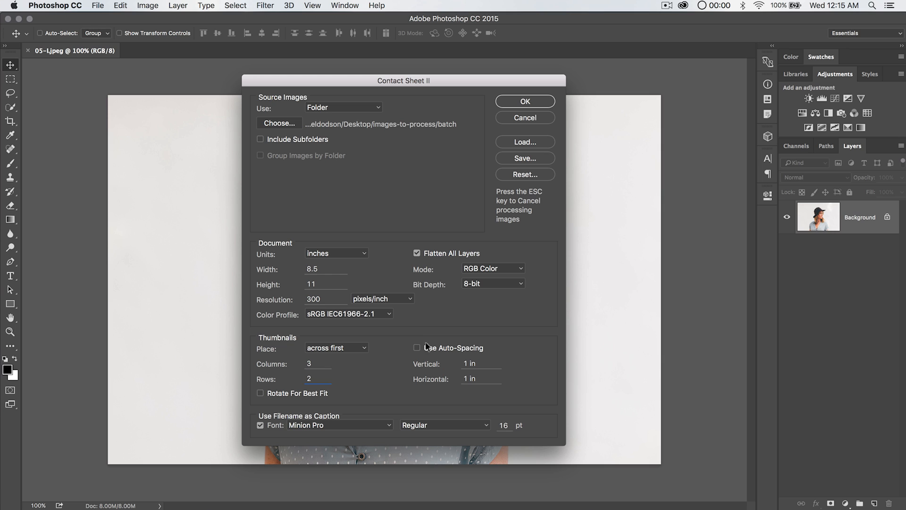
mouse_move(437, 358)
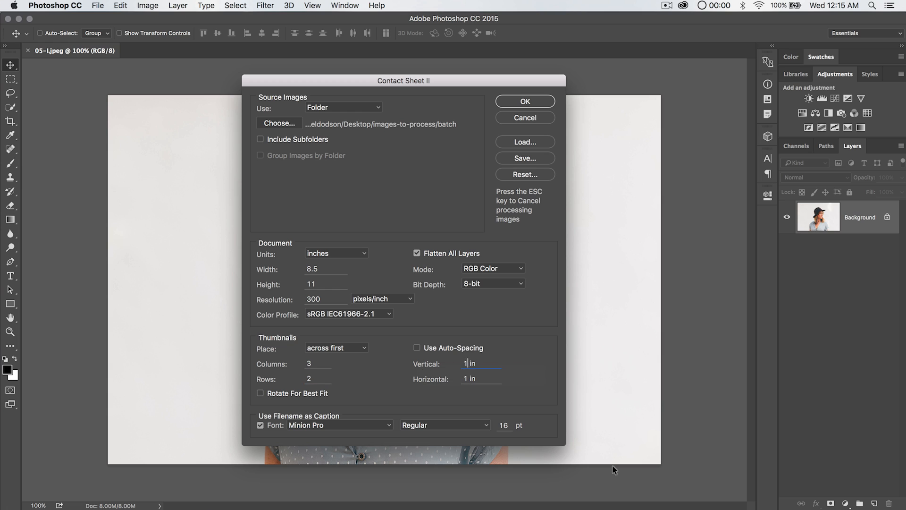
text(.25)
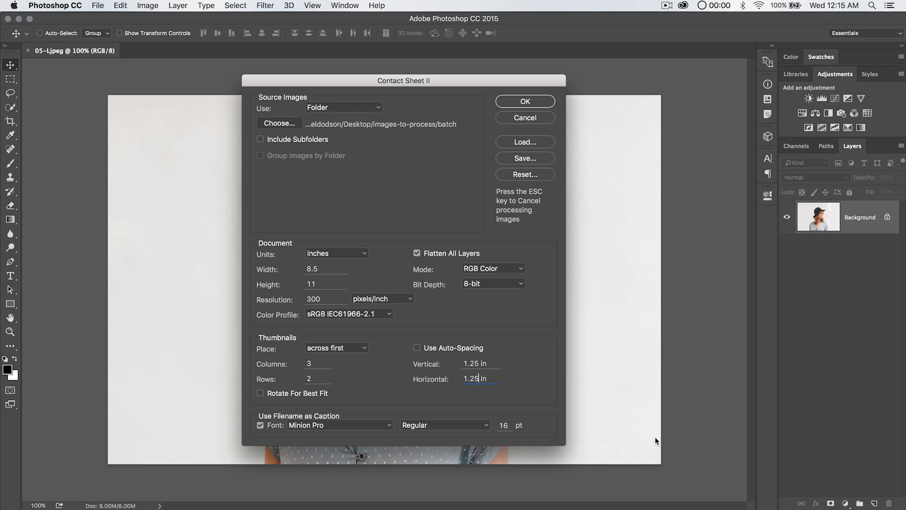
triple_click(503, 425)
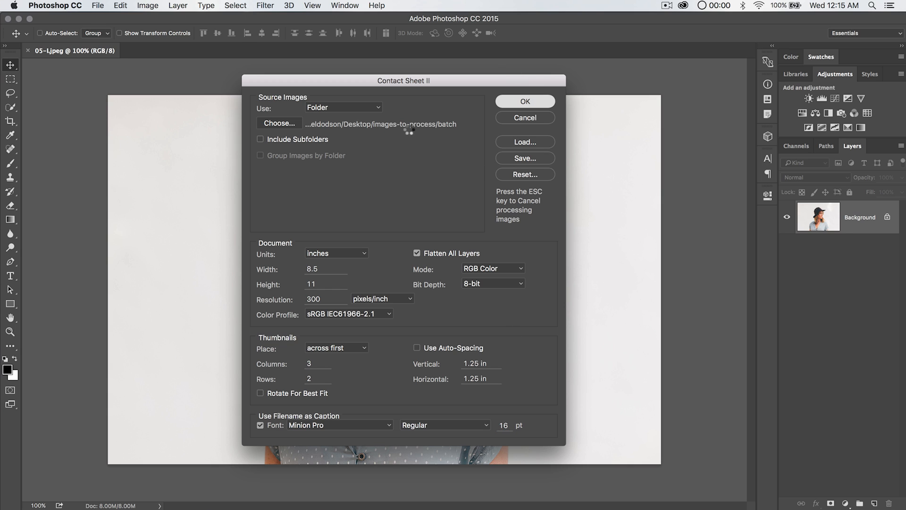
click(524, 101)
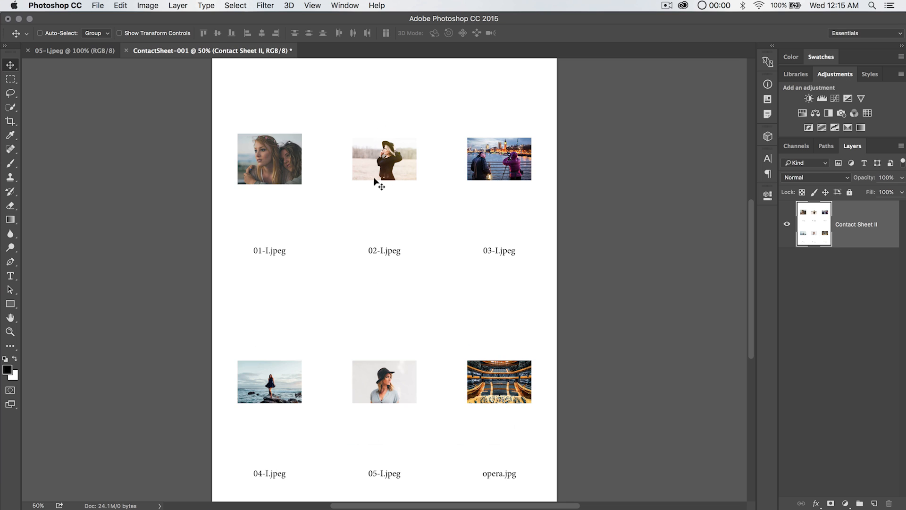
mouse_move(302, 346)
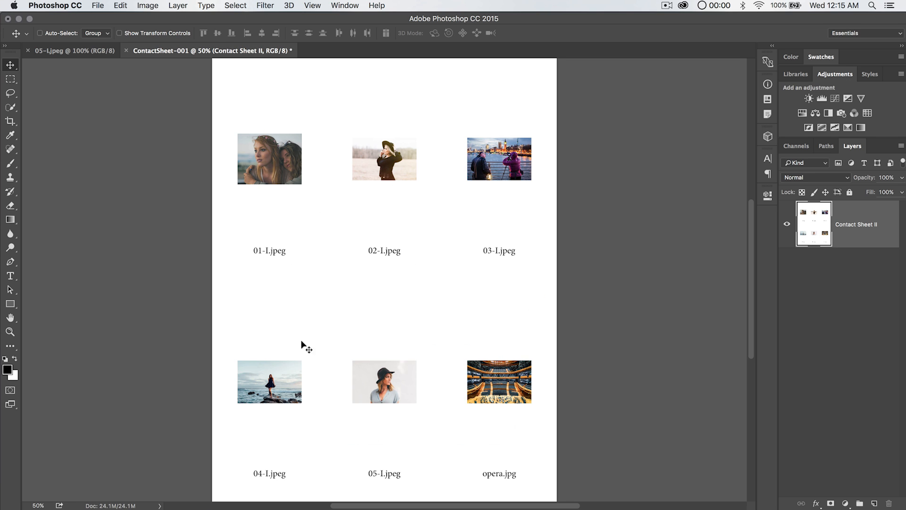
mouse_move(507, 235)
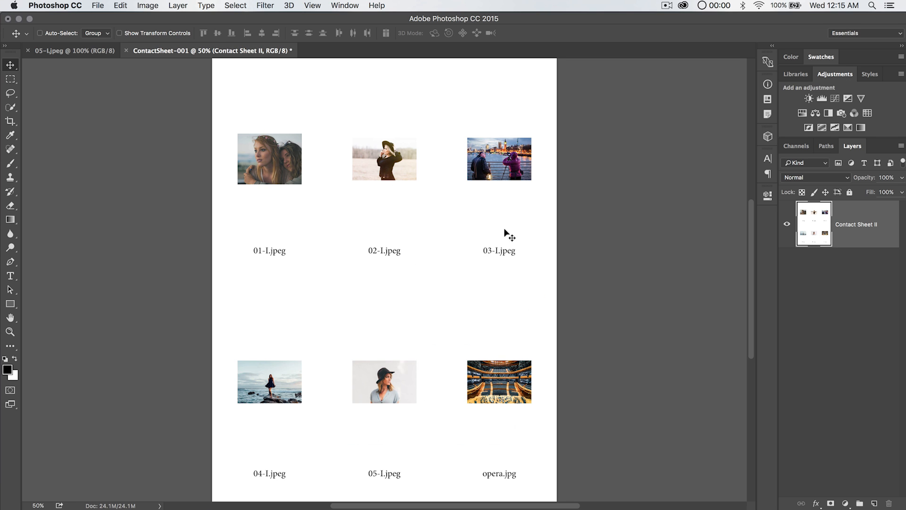
mouse_move(441, 176)
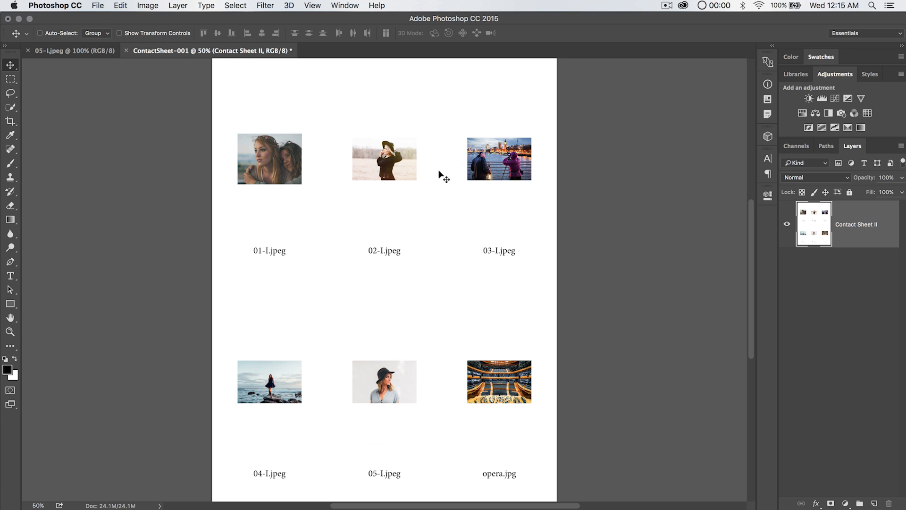
mouse_move(547, 260)
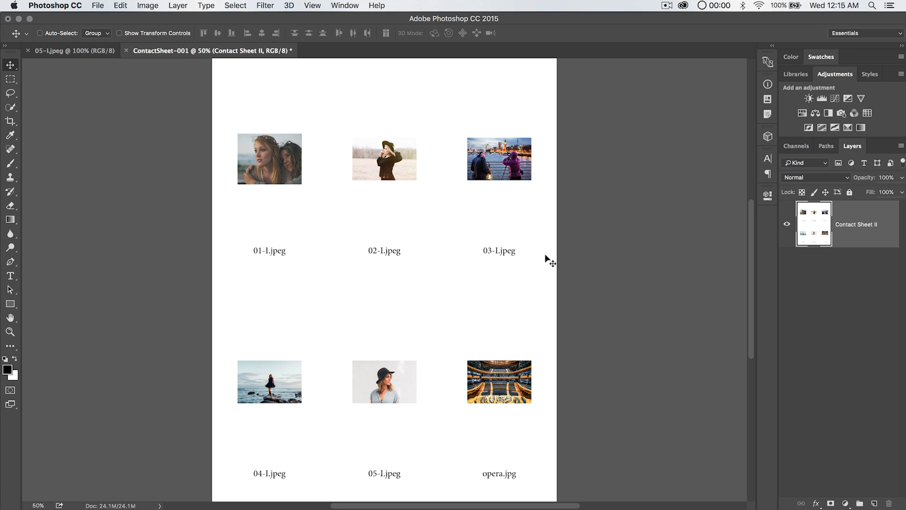
mouse_move(419, 256)
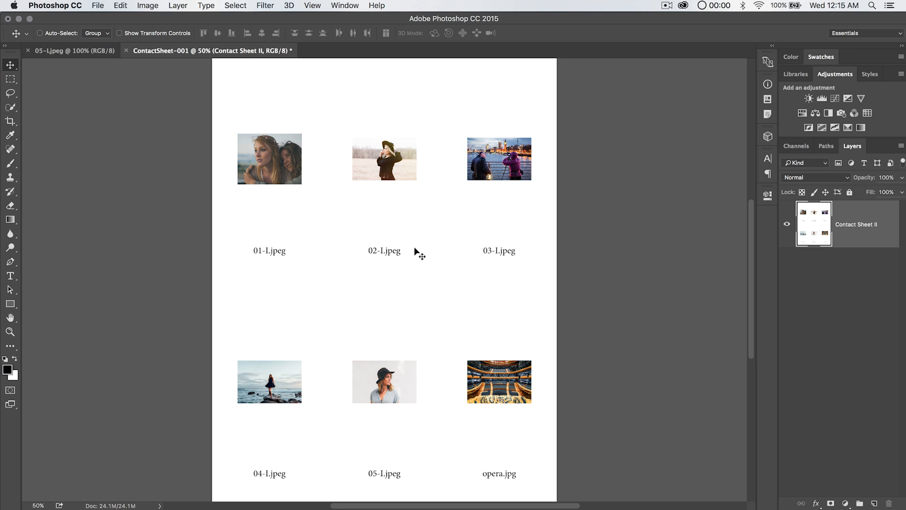
mouse_move(514, 244)
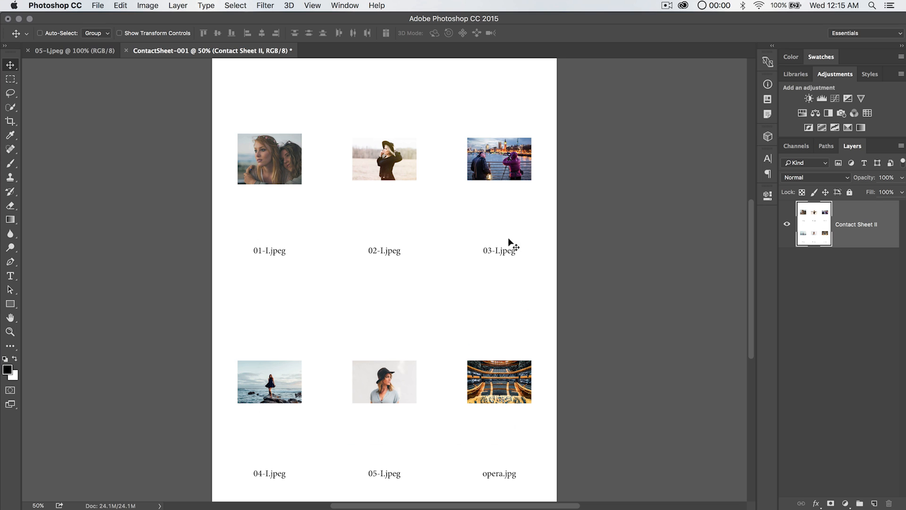
mouse_move(819, 224)
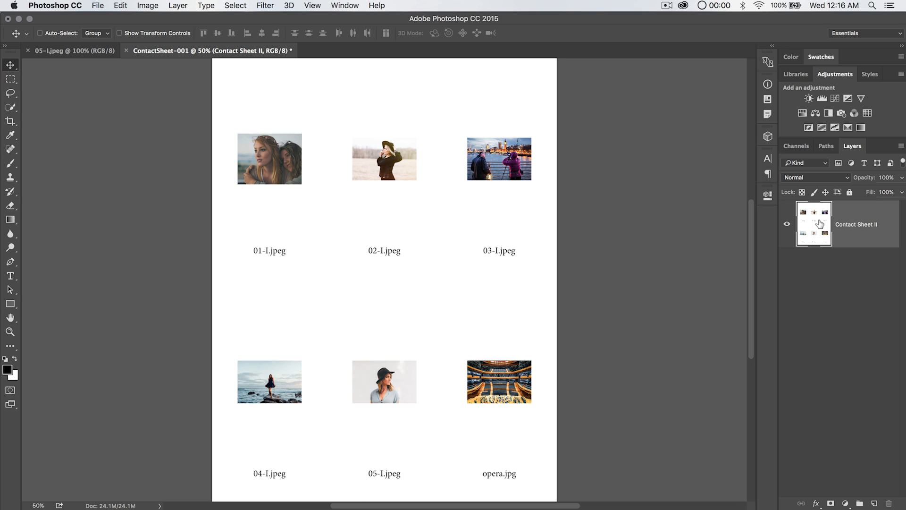
mouse_move(288, 144)
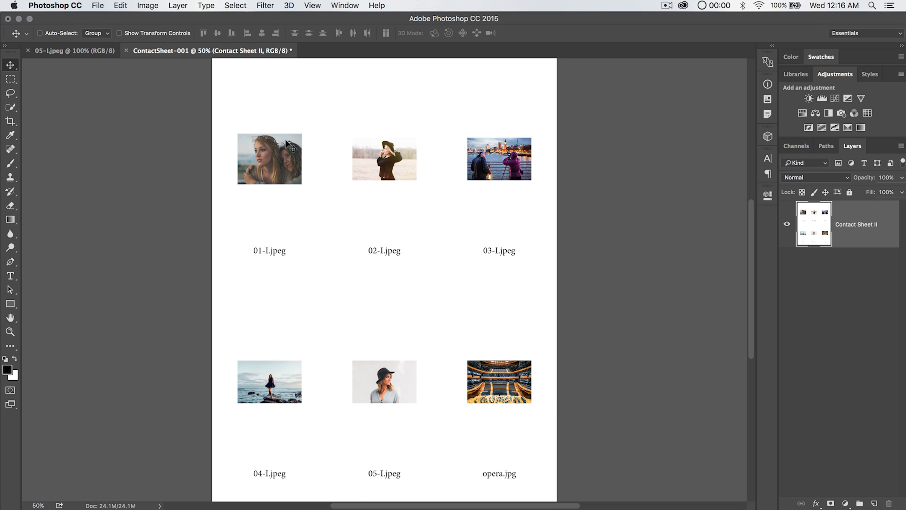
mouse_move(423, 293)
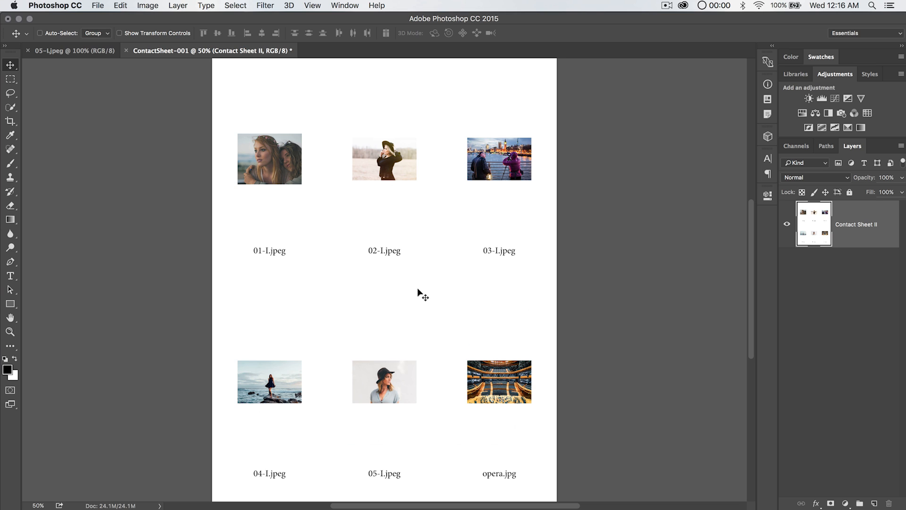
mouse_move(305, 151)
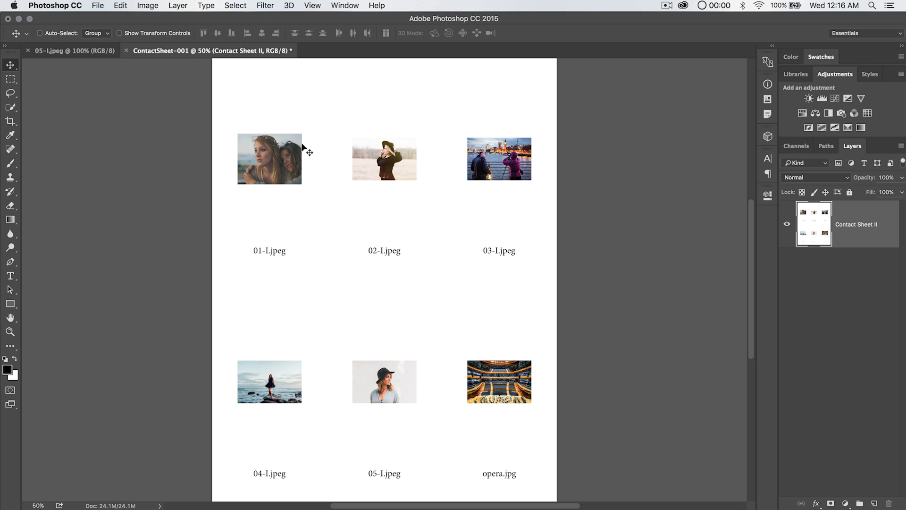
mouse_move(179, 241)
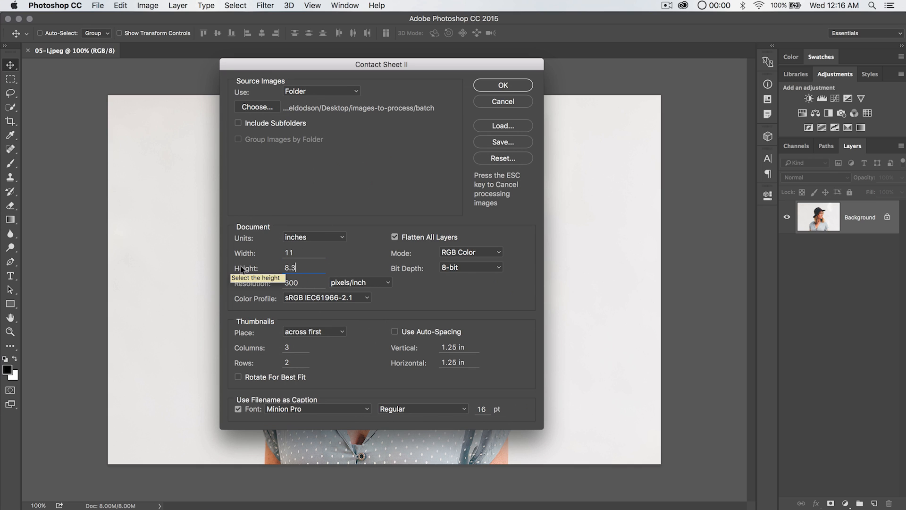
Rebuild the sheet at 8.5 in height, one row, 0.75 in spacing, layers unflattened
text(8.5)
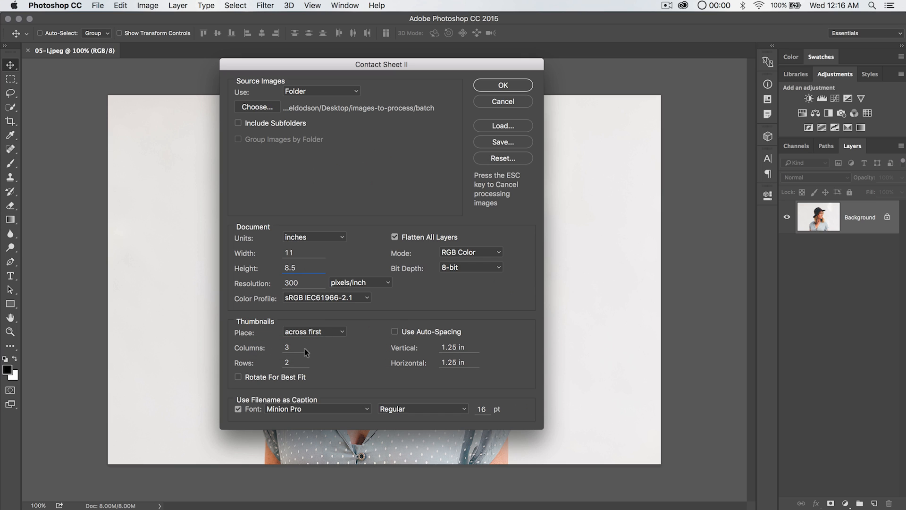
mouse_move(291, 347)
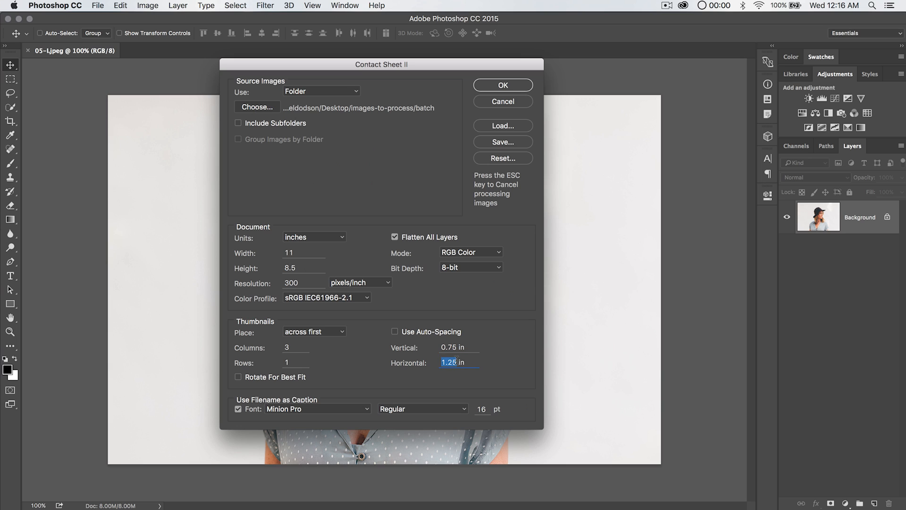
text(0.75)
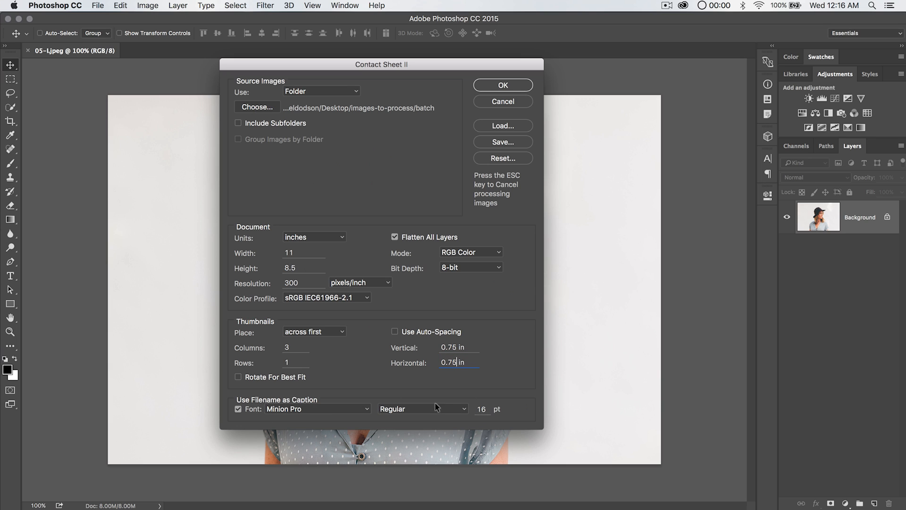
mouse_move(414, 244)
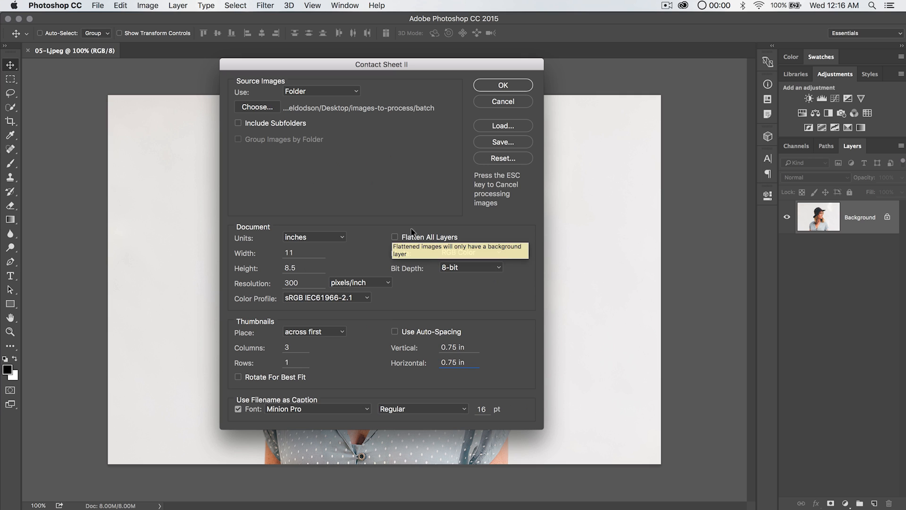
mouse_move(416, 265)
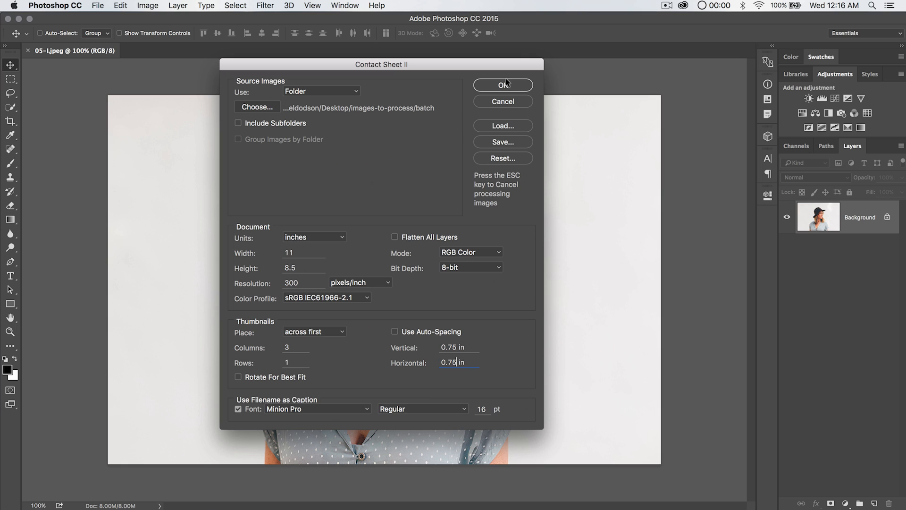
click(502, 84)
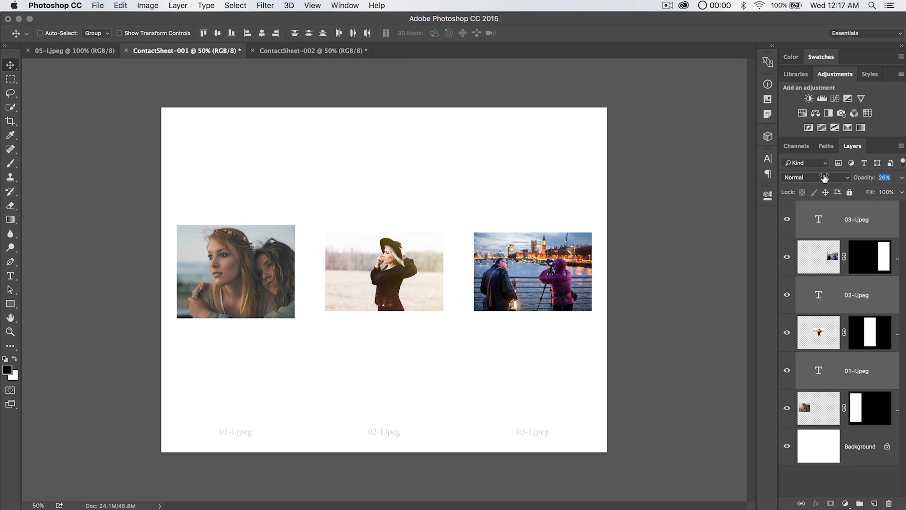
mouse_move(465, 397)
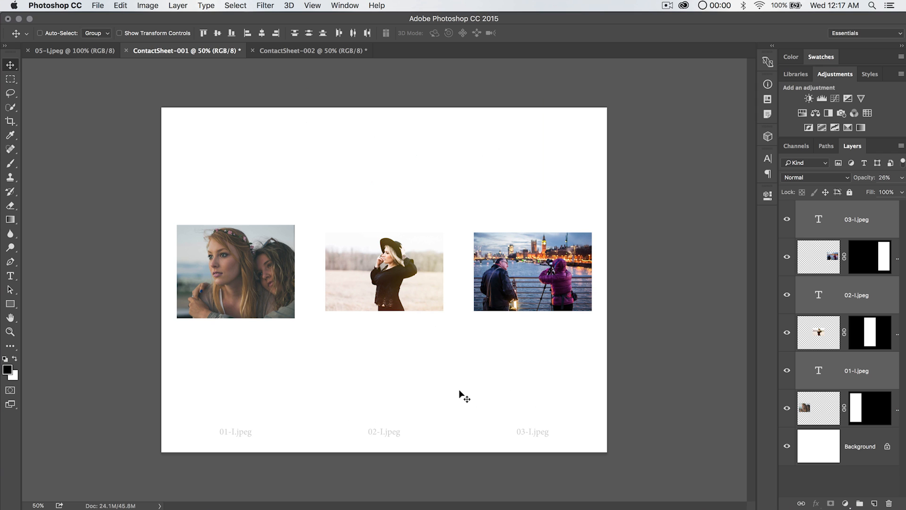
mouse_move(390, 176)
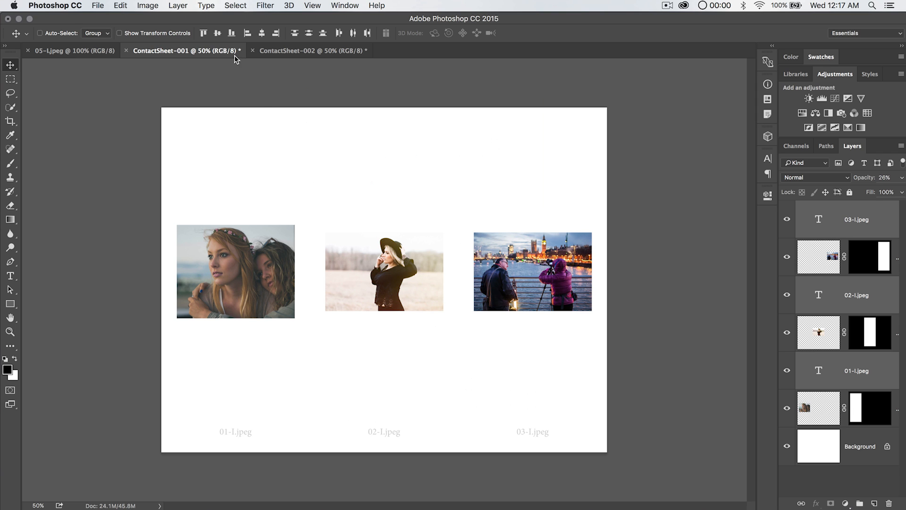
Close the lone original 05-l.jpeg photo, leaving the two landscape contact sheets open
click(69, 50)
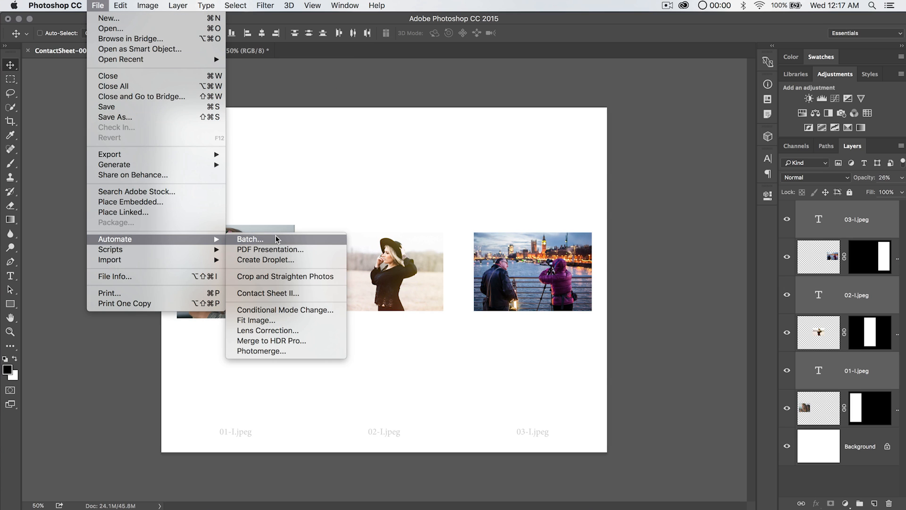
Set up a PDF Presentation of both open contact sheets with notes excluded and proceed to Save
click(269, 249)
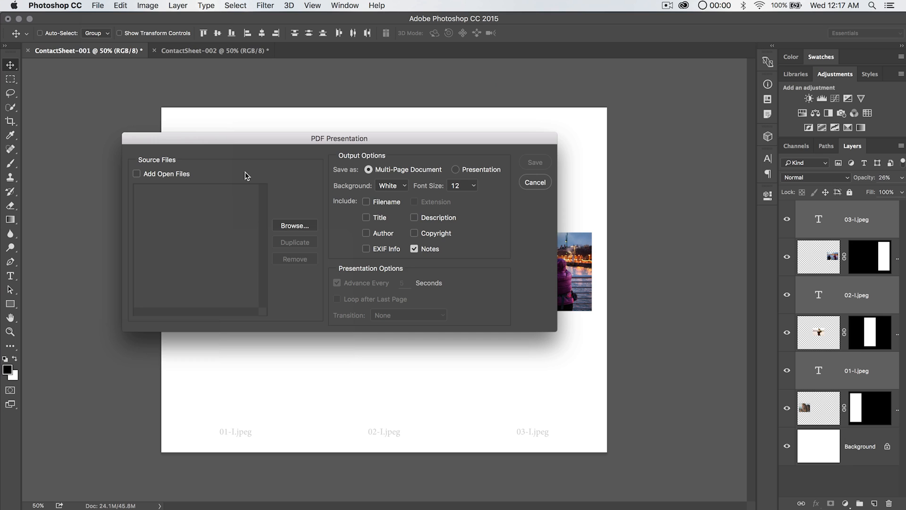
click(136, 174)
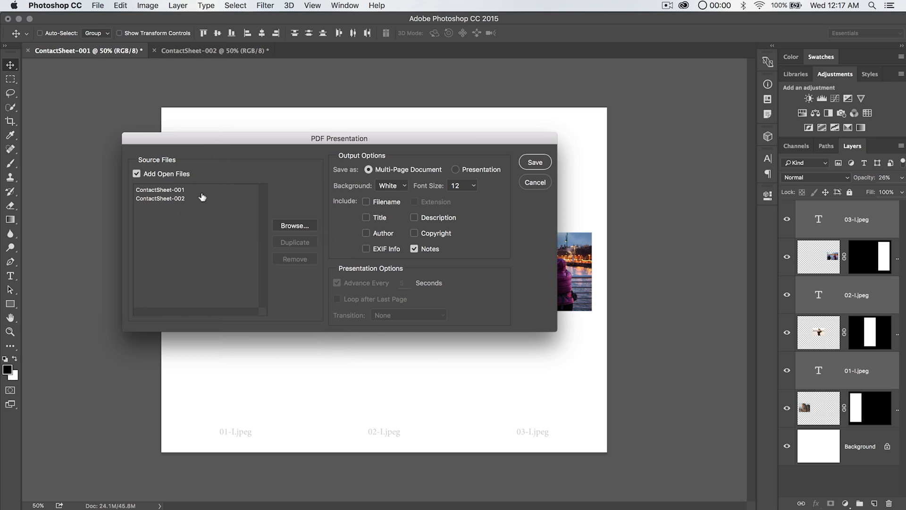
mouse_move(508, 226)
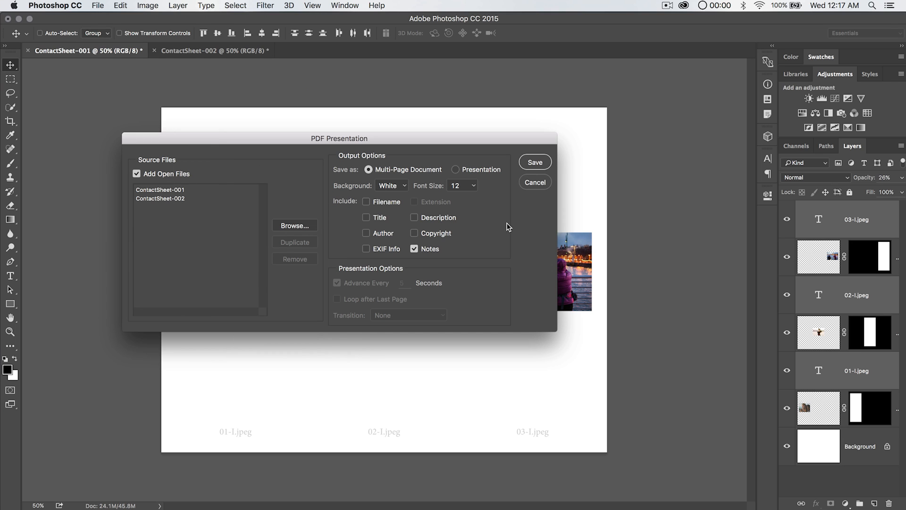
mouse_move(421, 211)
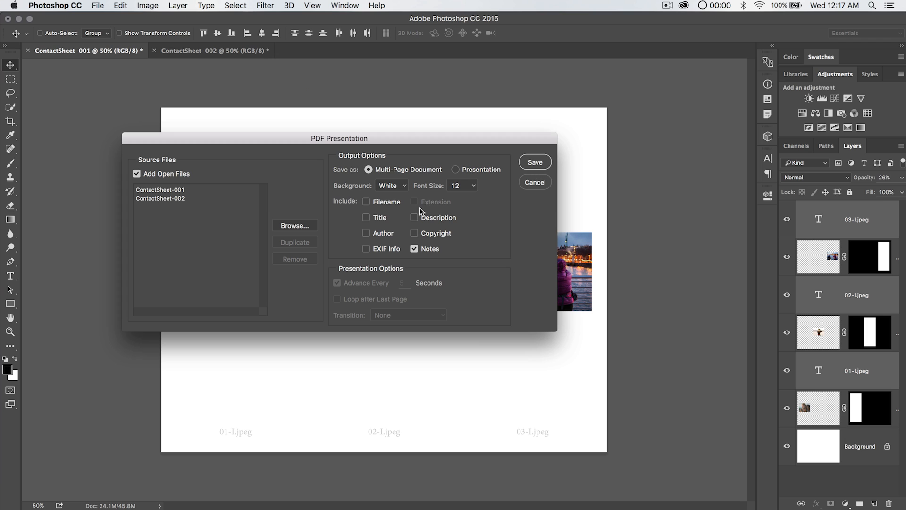
mouse_move(474, 189)
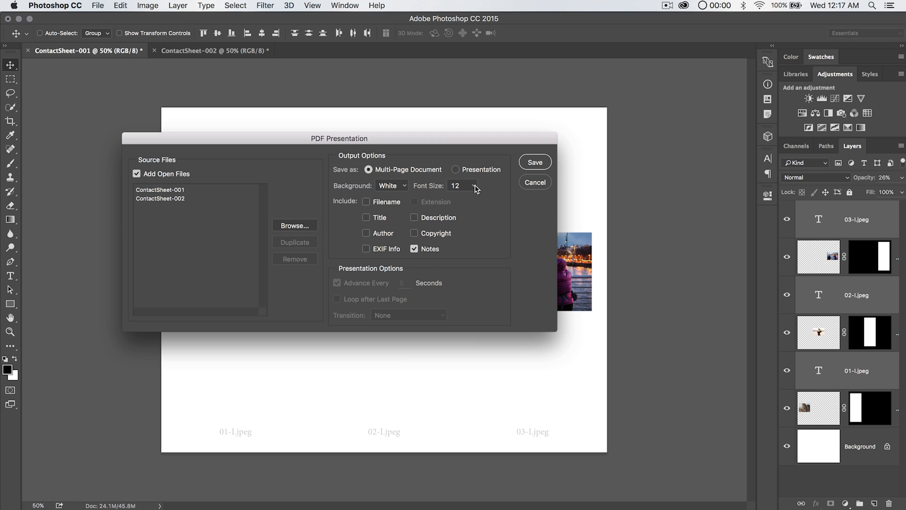
mouse_move(425, 262)
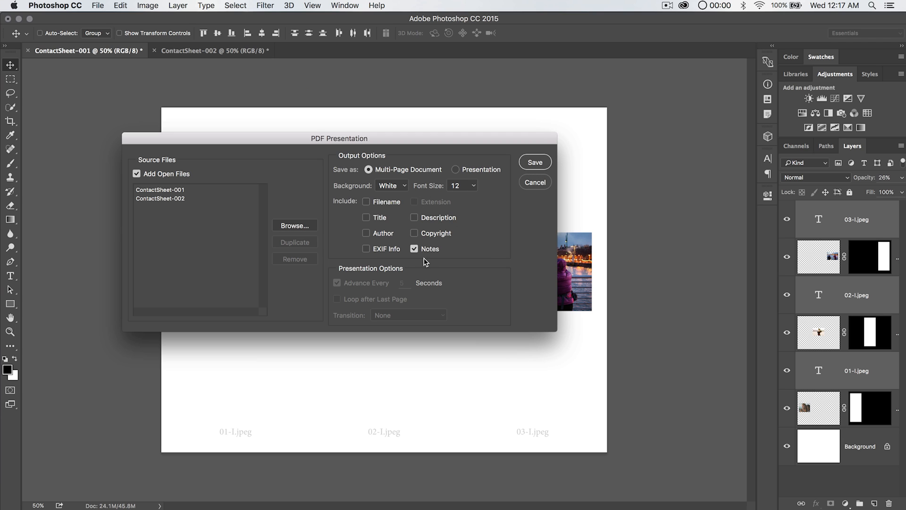
click(414, 249)
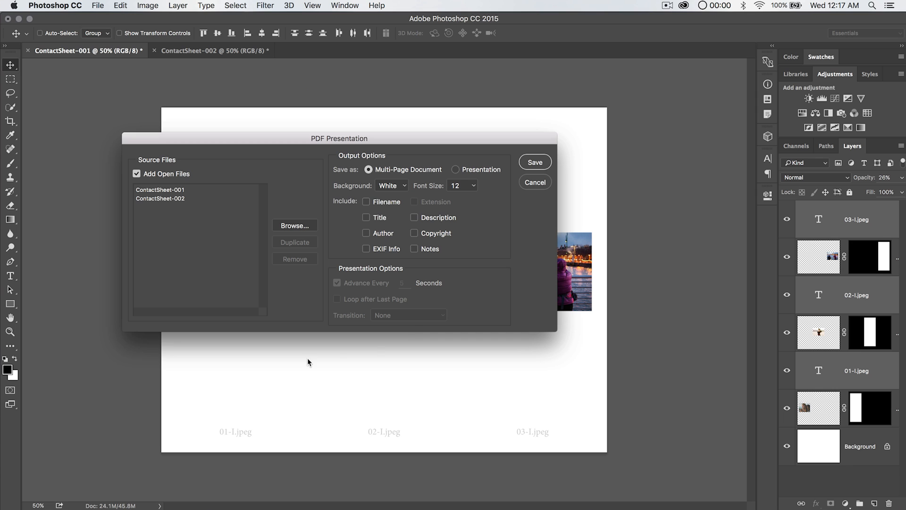
mouse_move(530, 168)
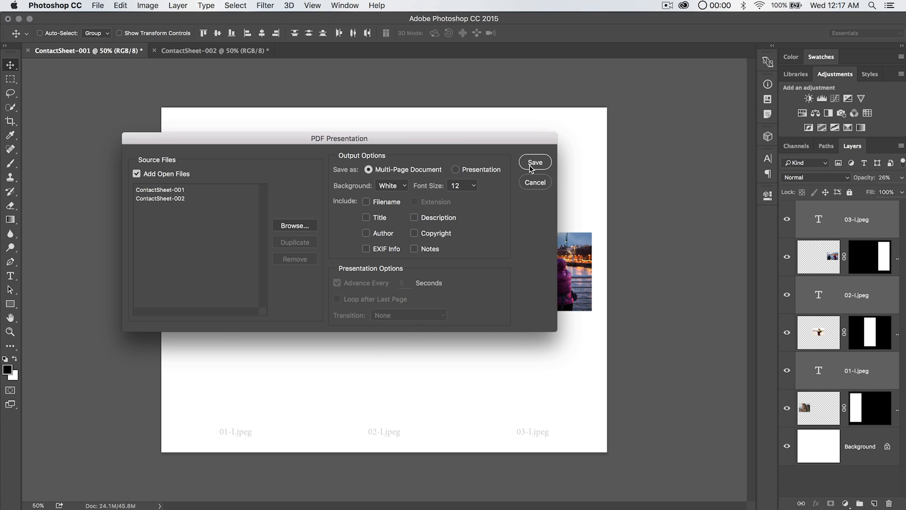
click(535, 162)
text(test01.pdf)
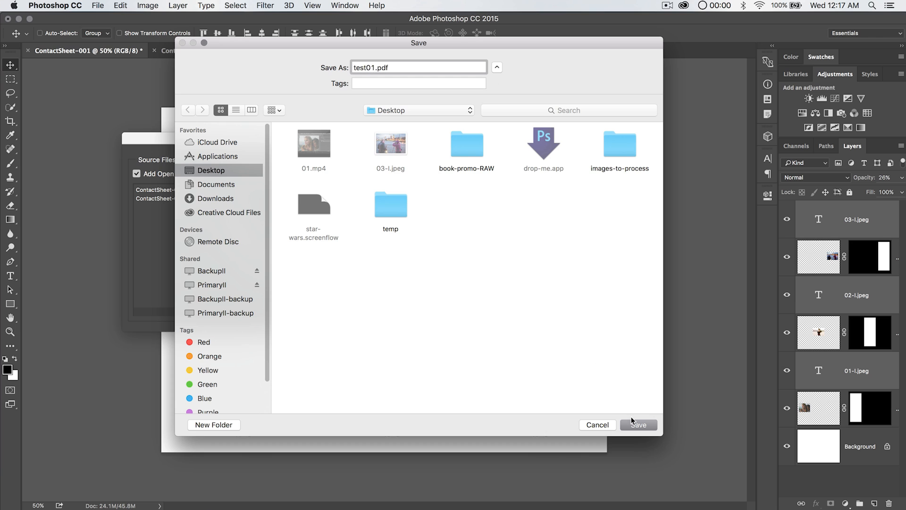
Save test01.pdf on the Desktop at Smallest File Size and open it from the desktop
click(638, 424)
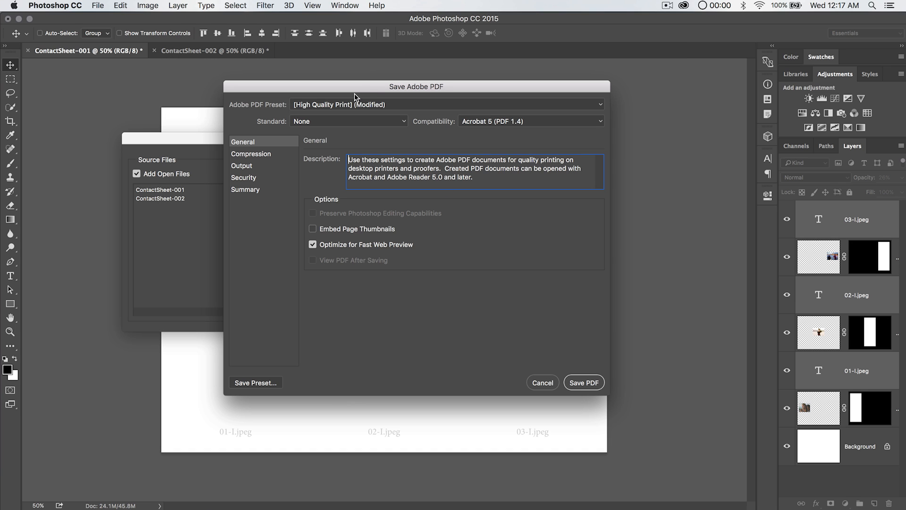
click(446, 104)
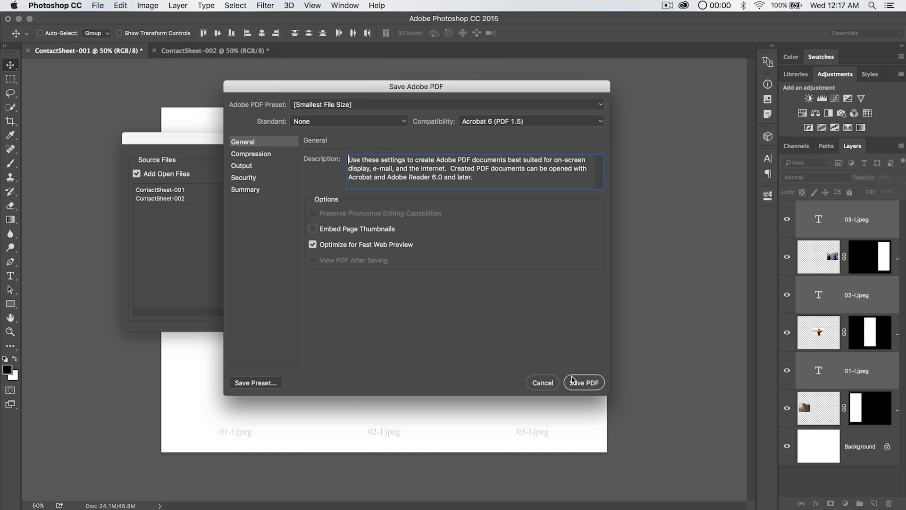
click(583, 382)
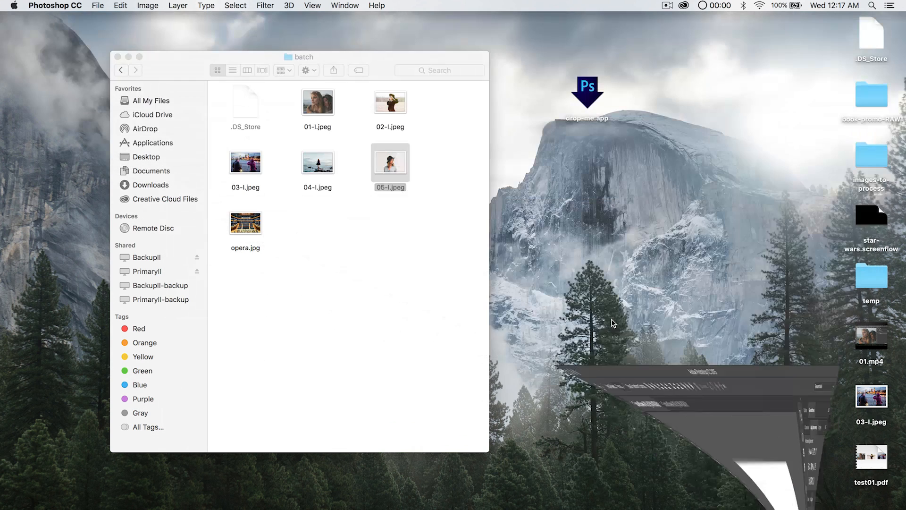
click(119, 56)
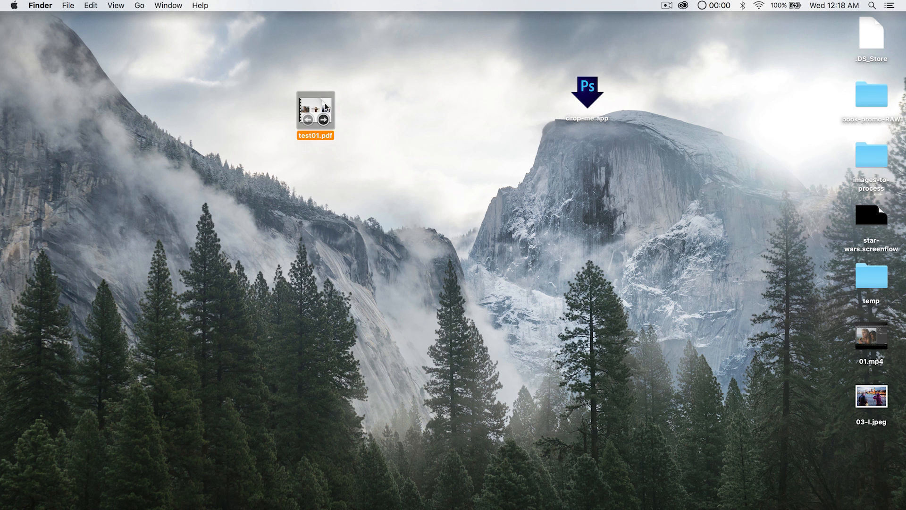
double_click(315, 111)
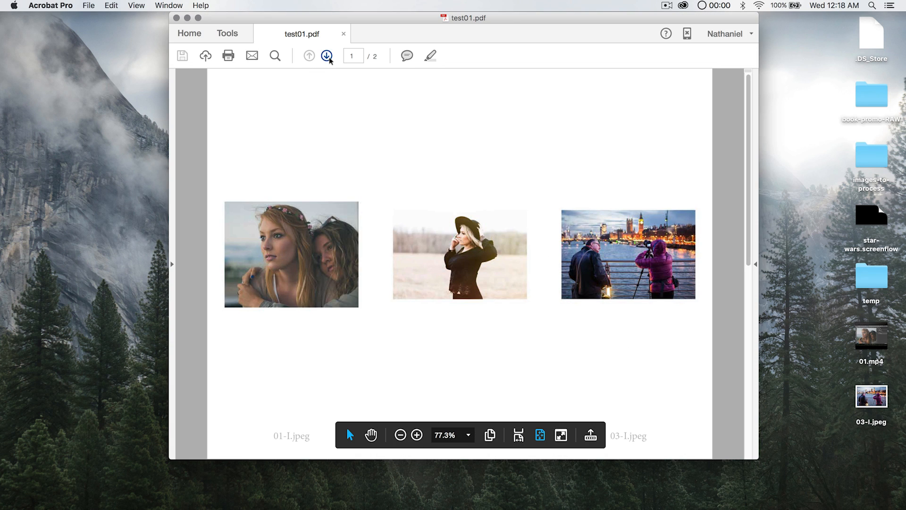
Review the second page of test01.pdf in Acrobat and close the document
click(328, 56)
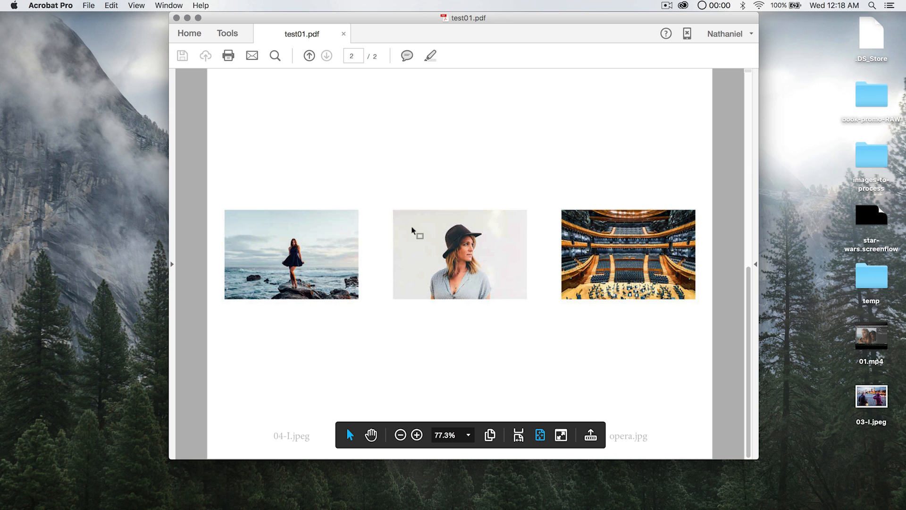
mouse_move(613, 17)
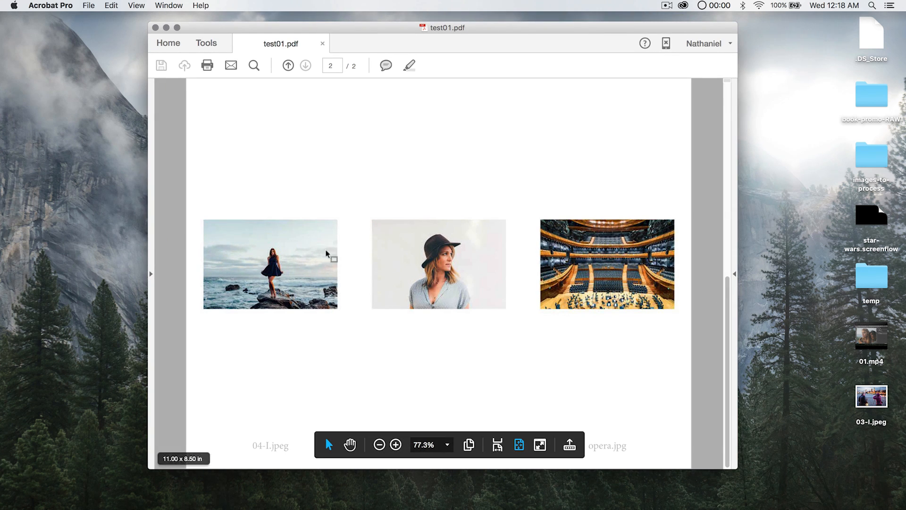
mouse_move(275, 451)
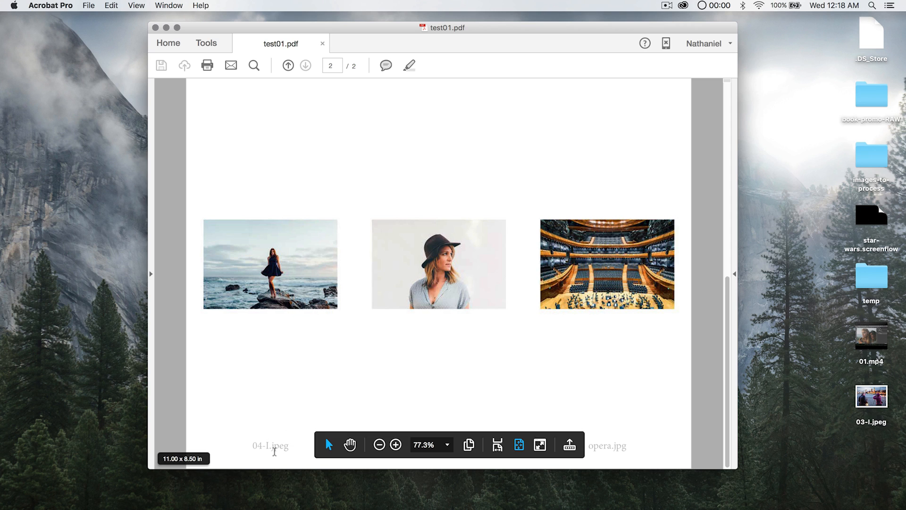
double_click(270, 445)
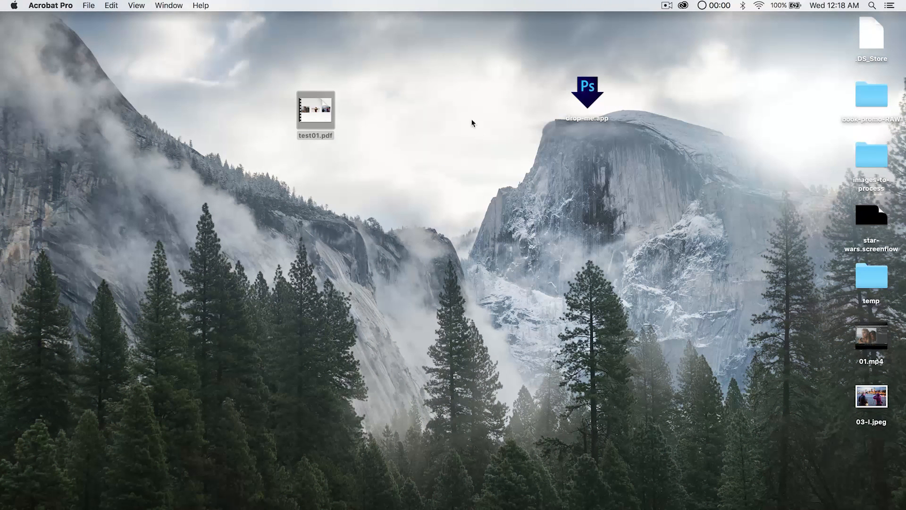
Return to Photoshop's first landscape contact sheet and bring up the File menu again
click(316, 109)
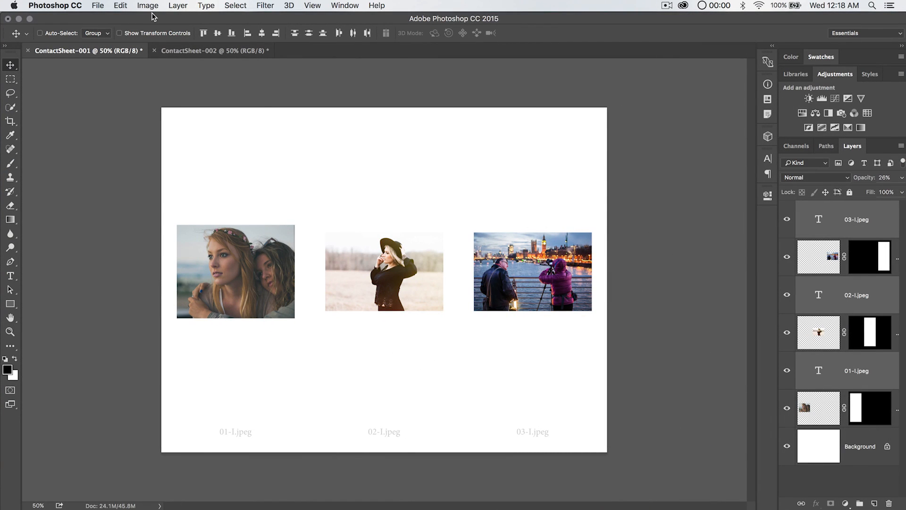
mouse_move(279, 168)
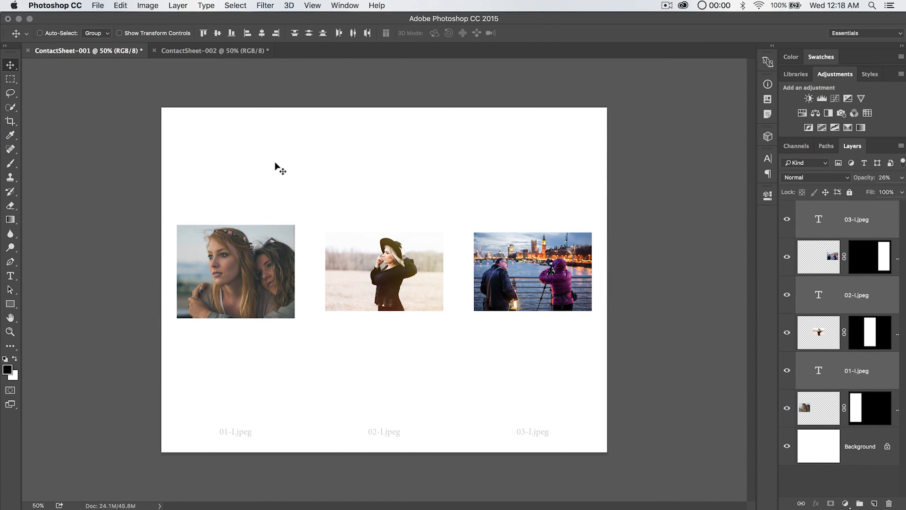
mouse_move(235, 436)
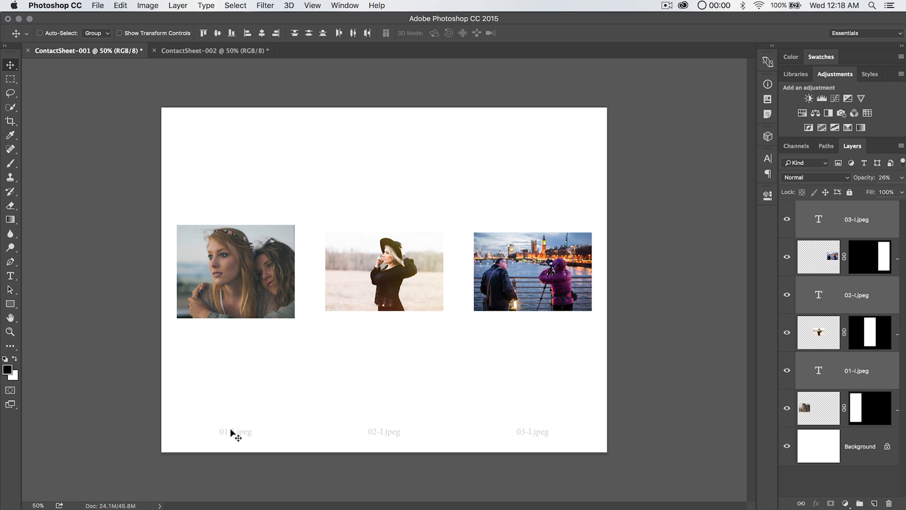
mouse_move(652, 384)
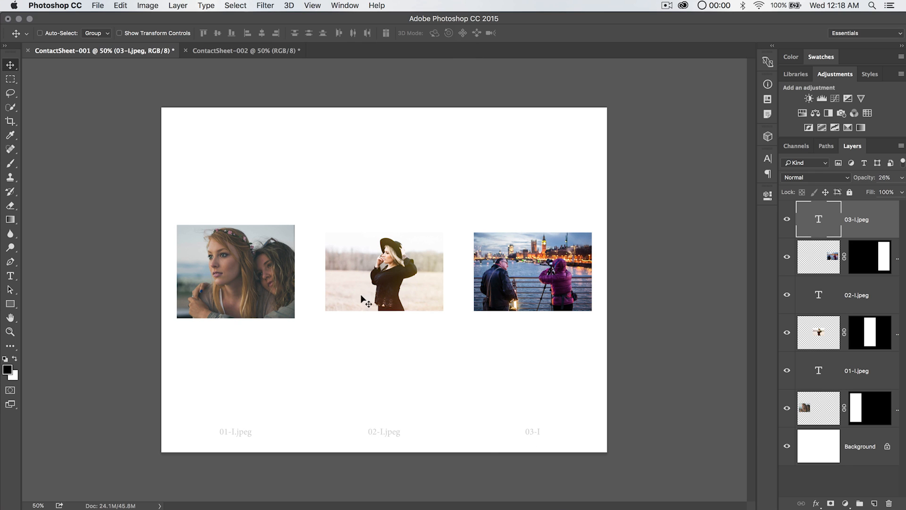
mouse_move(454, 181)
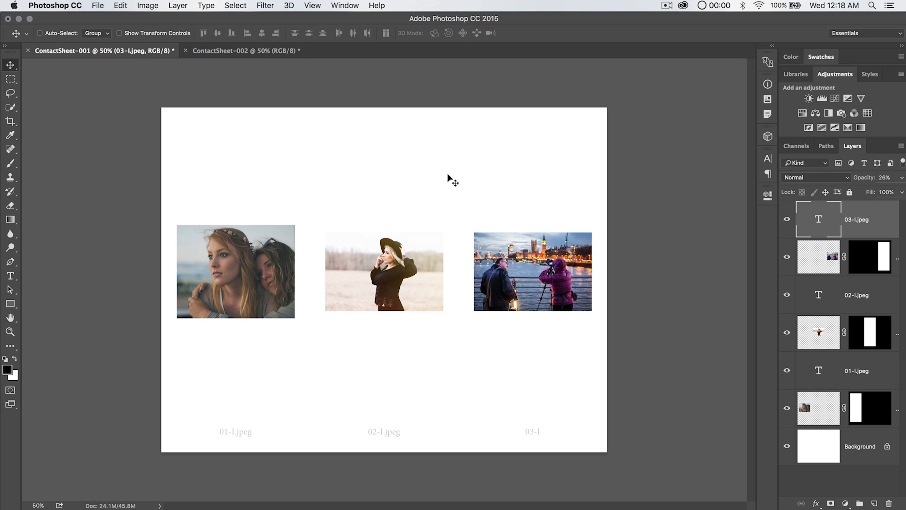
mouse_move(454, 292)
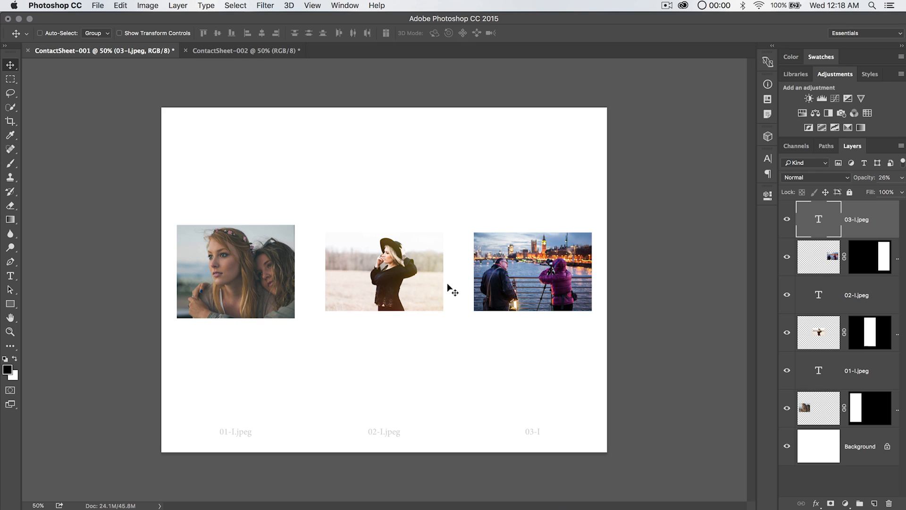
mouse_move(408, 228)
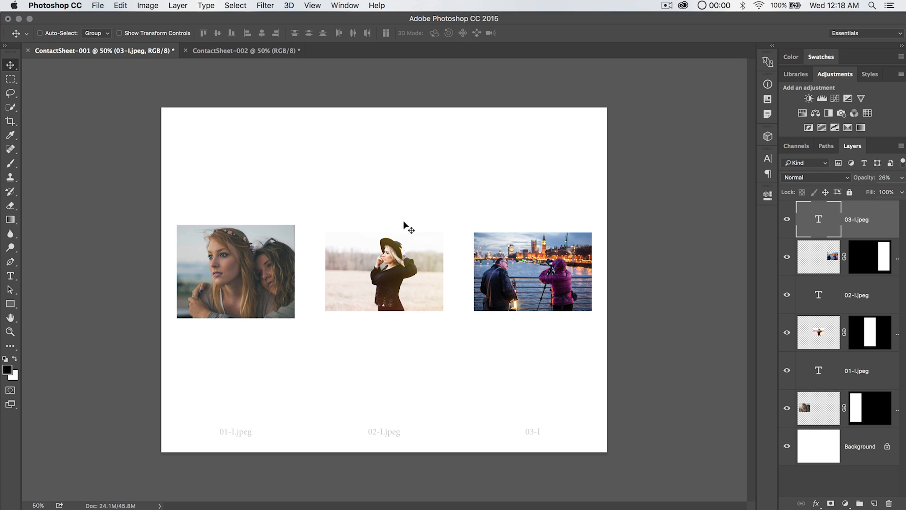
mouse_move(304, 209)
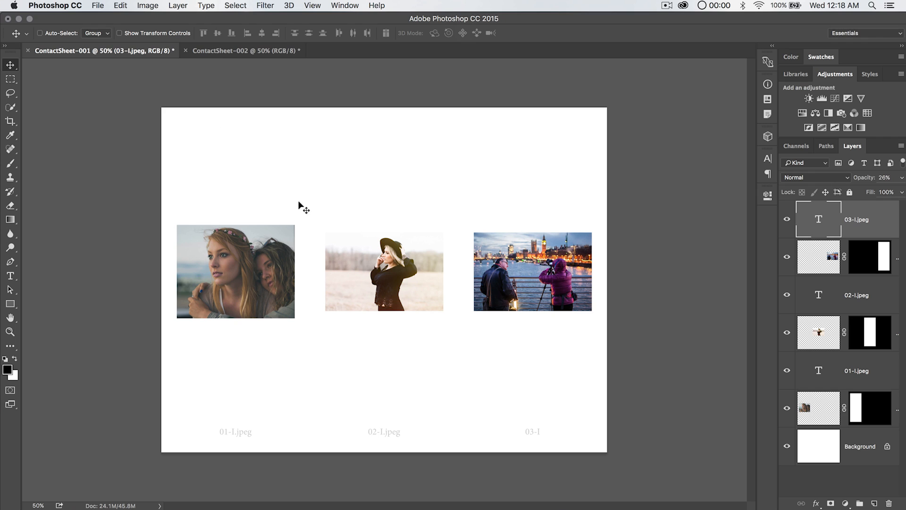
mouse_move(356, 185)
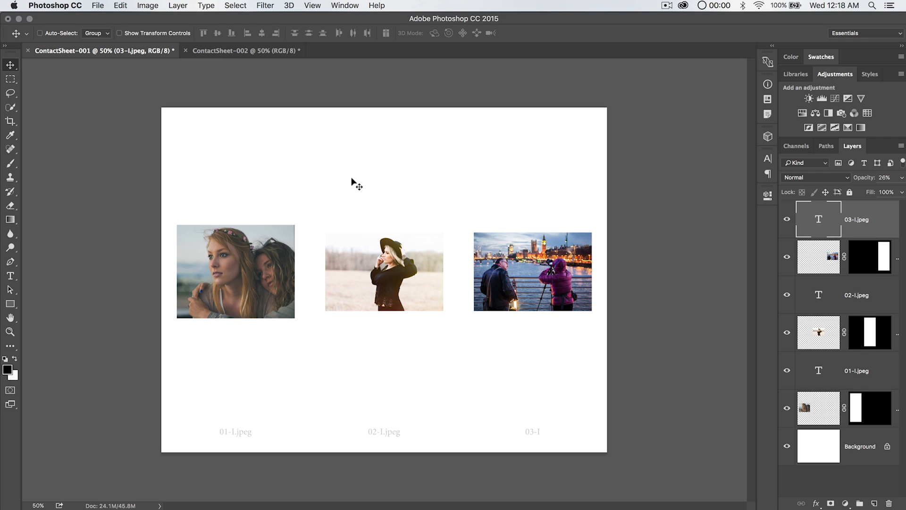
mouse_move(344, 207)
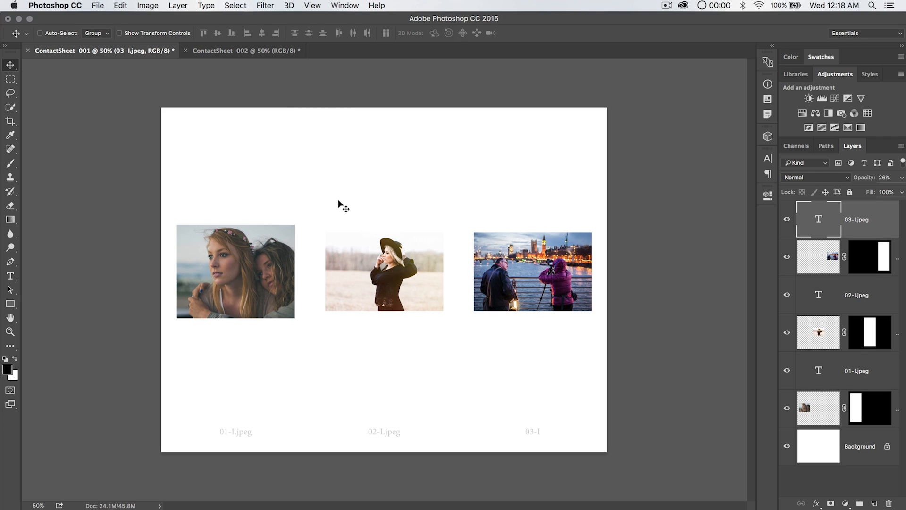
mouse_move(391, 215)
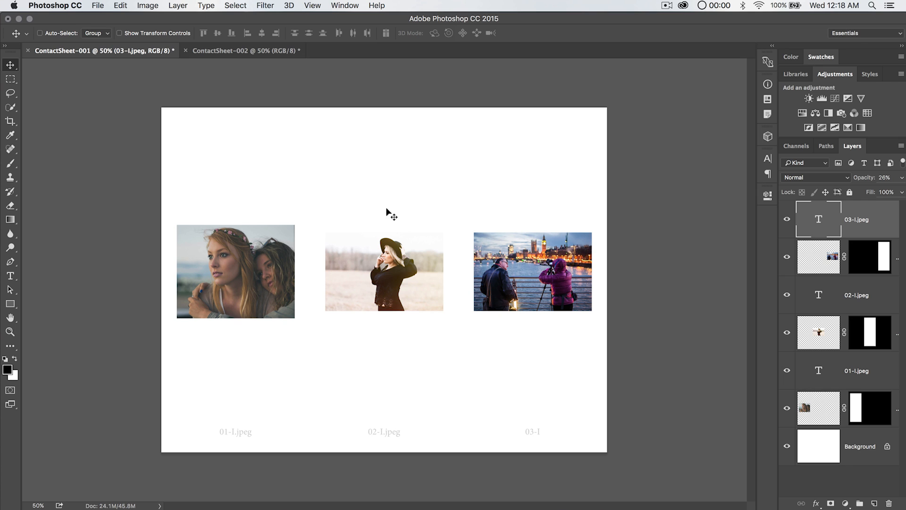
click(97, 5)
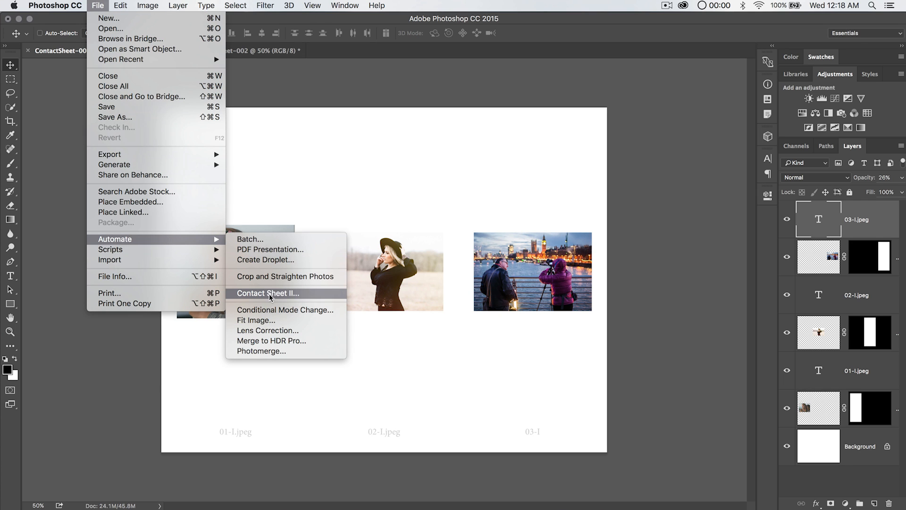
mouse_move(362, 290)
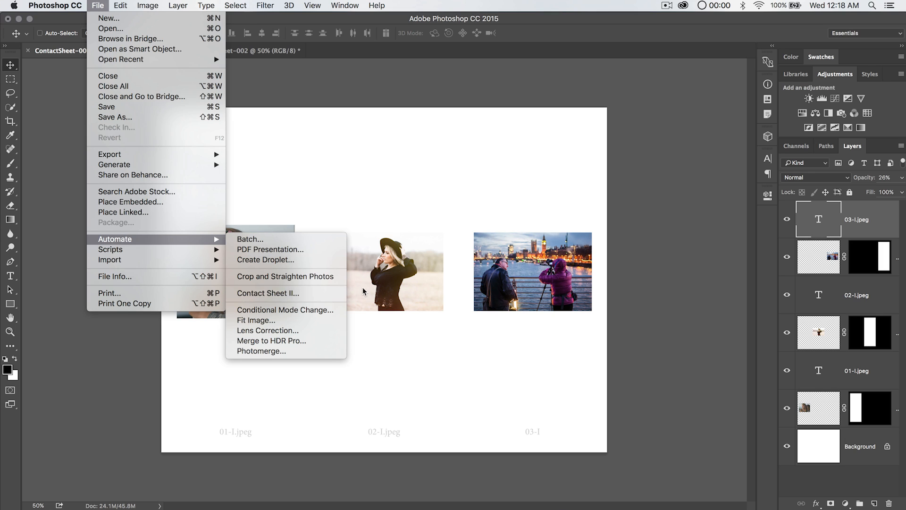
mouse_move(445, 292)
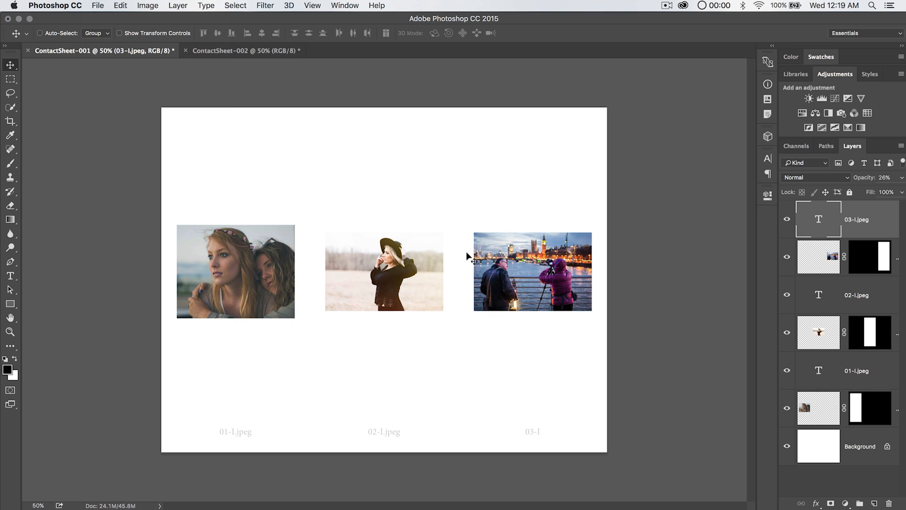
mouse_move(529, 366)
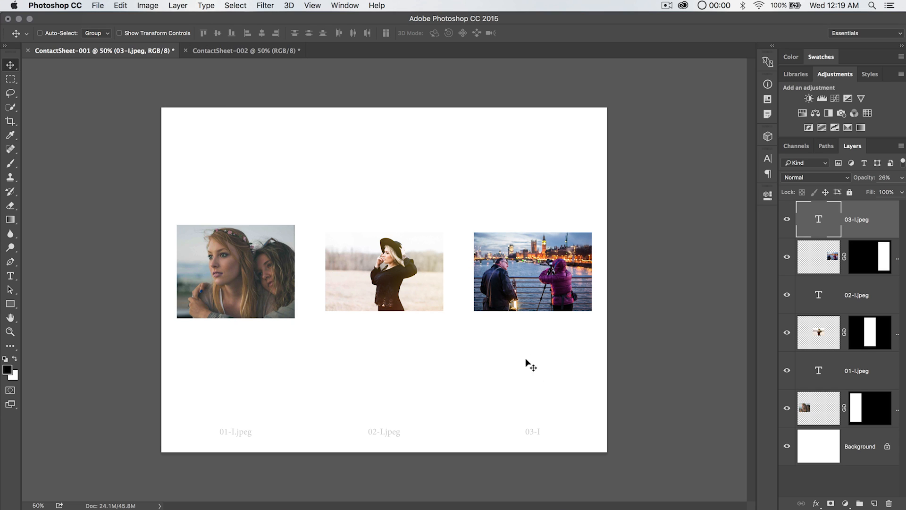
mouse_move(377, 220)
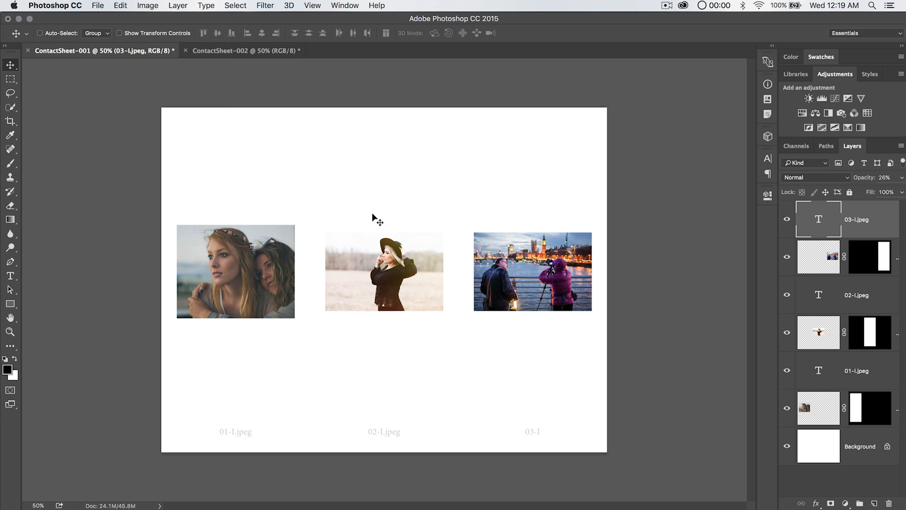
mouse_move(397, 305)
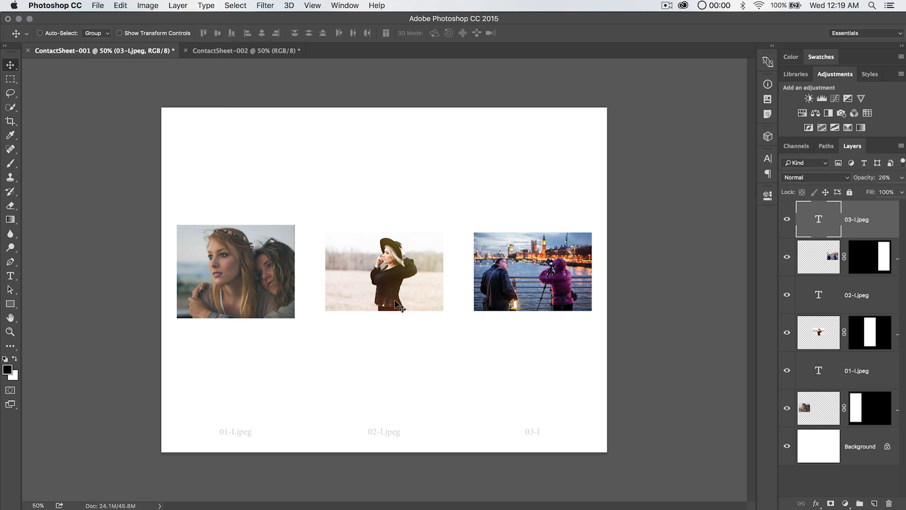
mouse_move(519, 281)
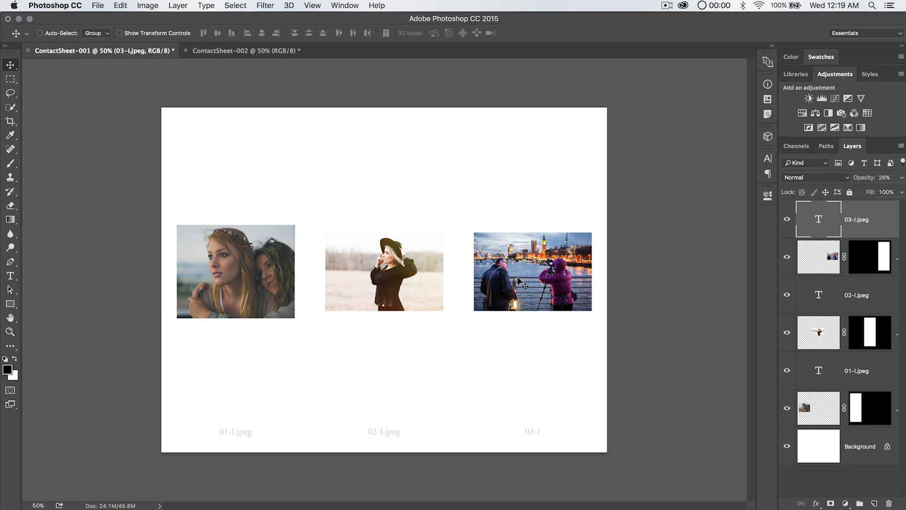
mouse_move(508, 296)
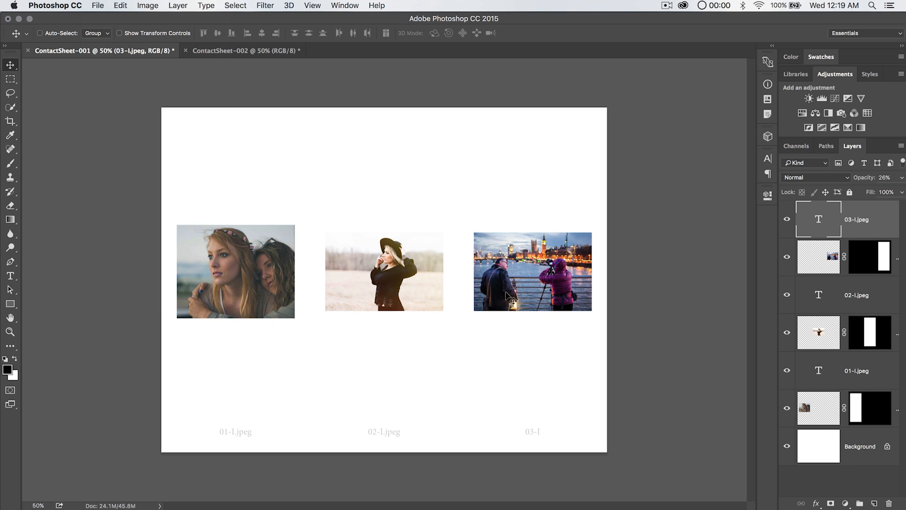
mouse_move(307, 172)
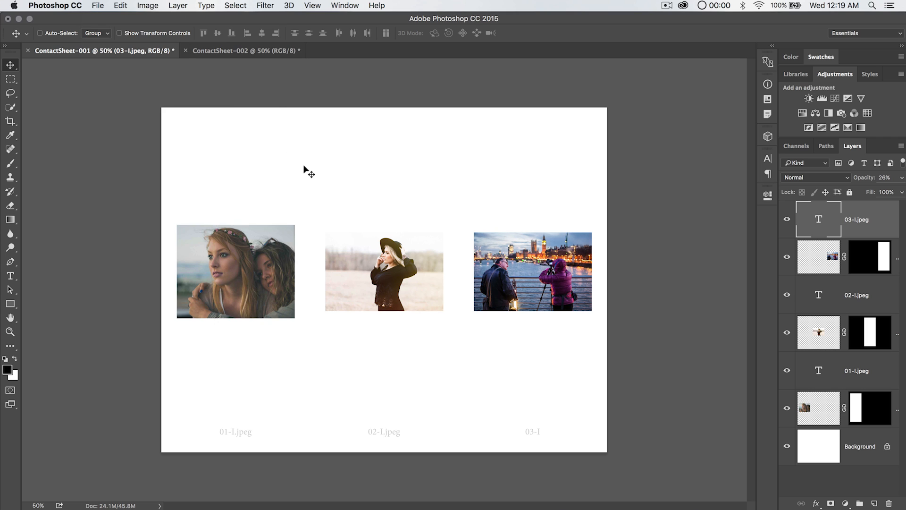
mouse_move(357, 339)
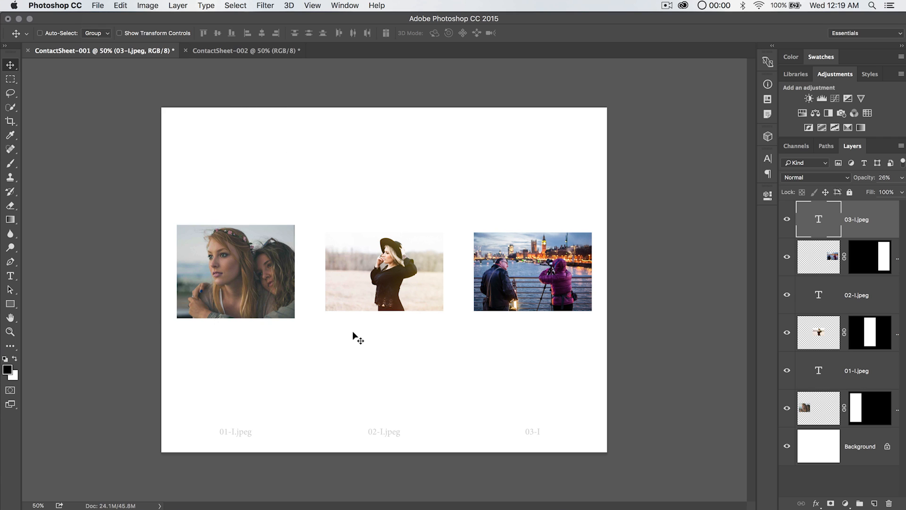
mouse_move(275, 79)
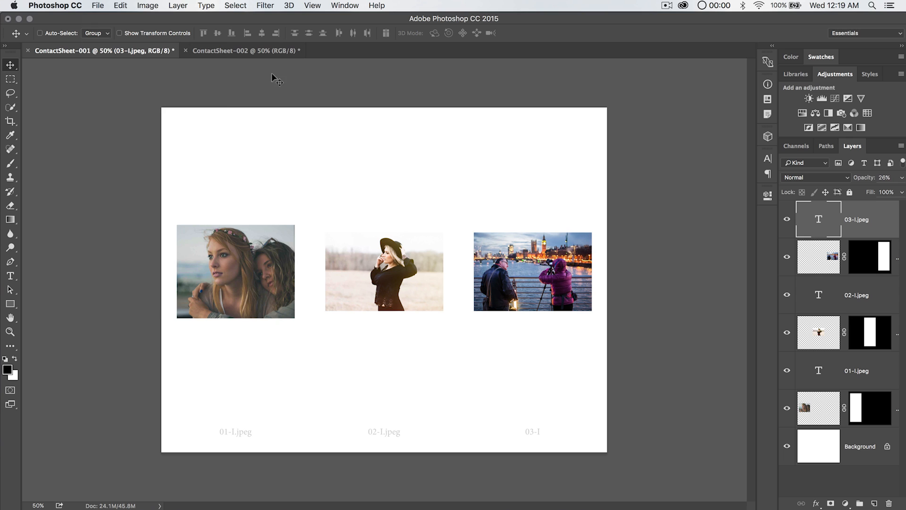
click(97, 6)
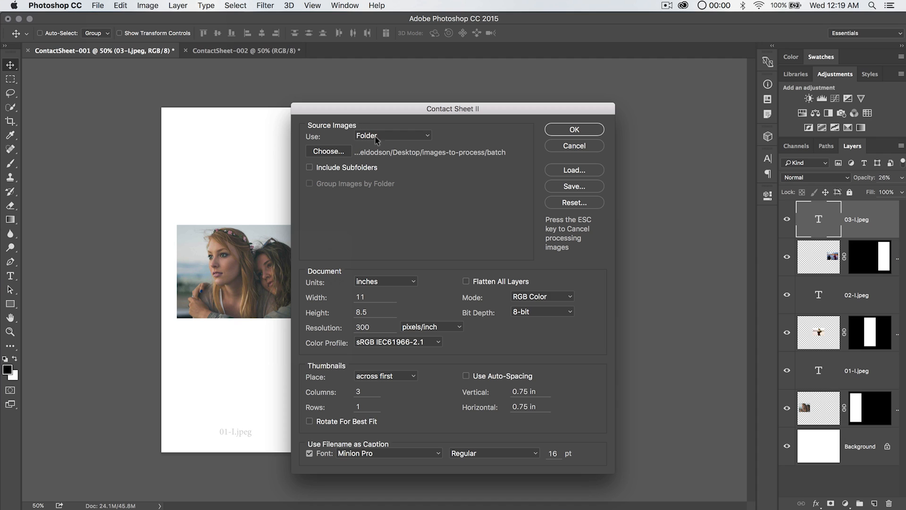
mouse_move(581, 141)
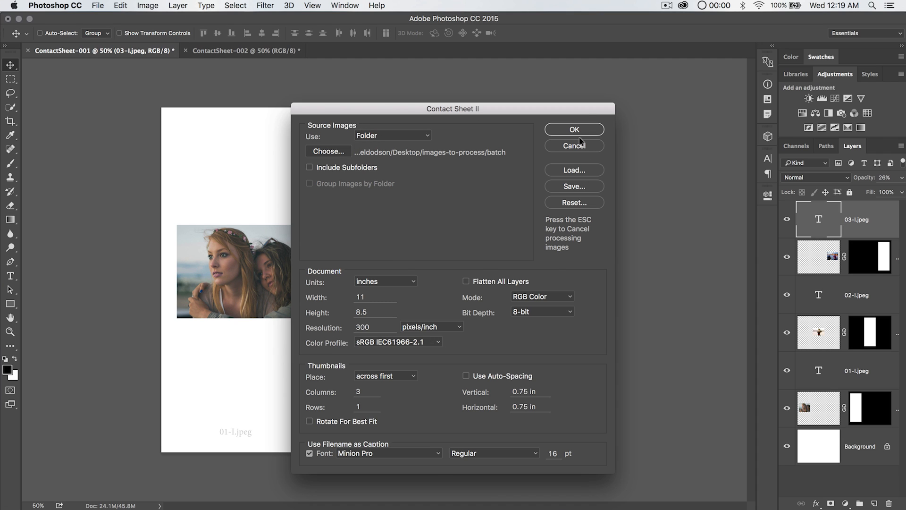
click(573, 130)
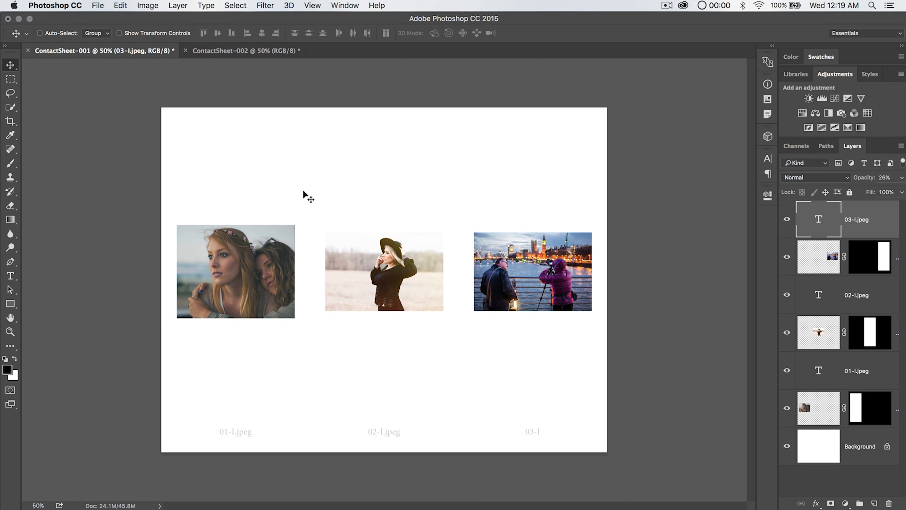
mouse_move(399, 312)
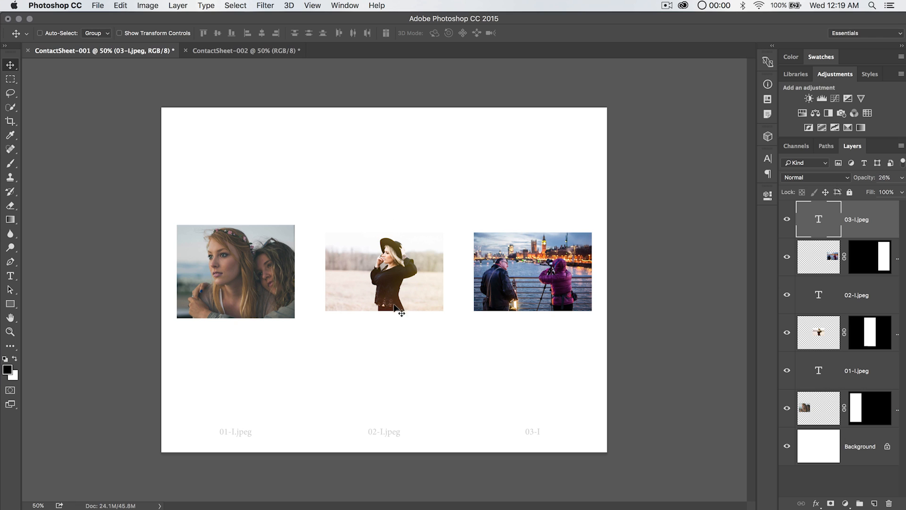
mouse_move(365, 81)
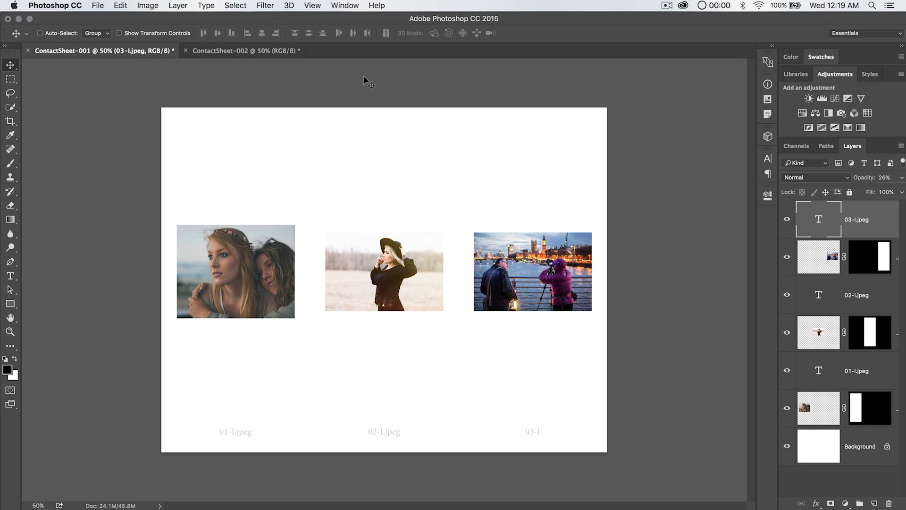
mouse_move(430, 341)
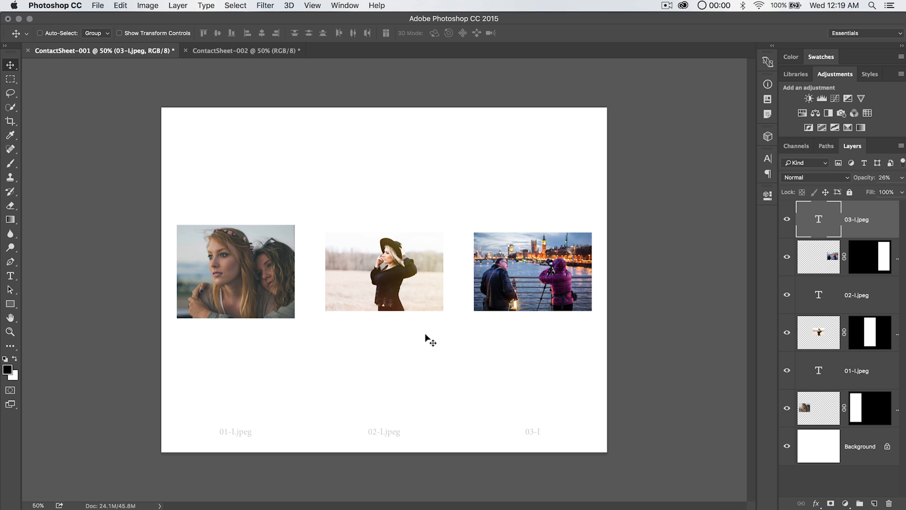
mouse_move(244, 199)
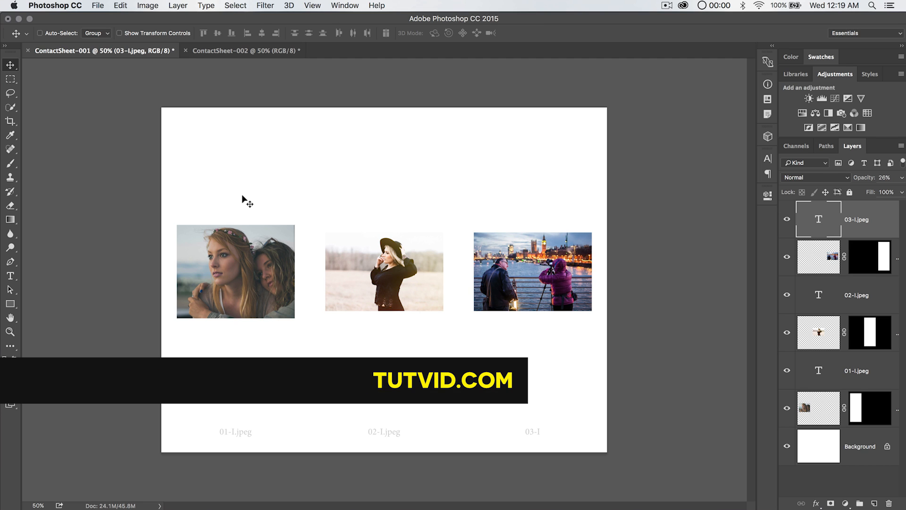
mouse_move(351, 96)
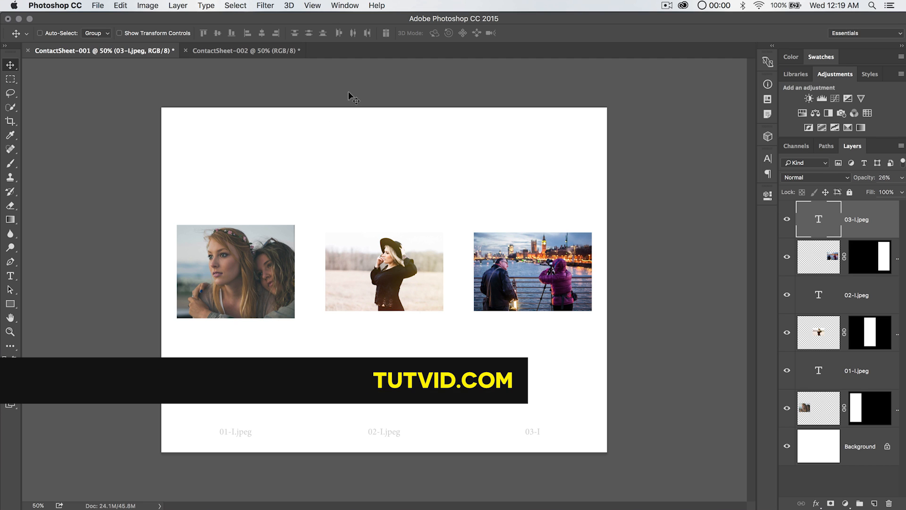